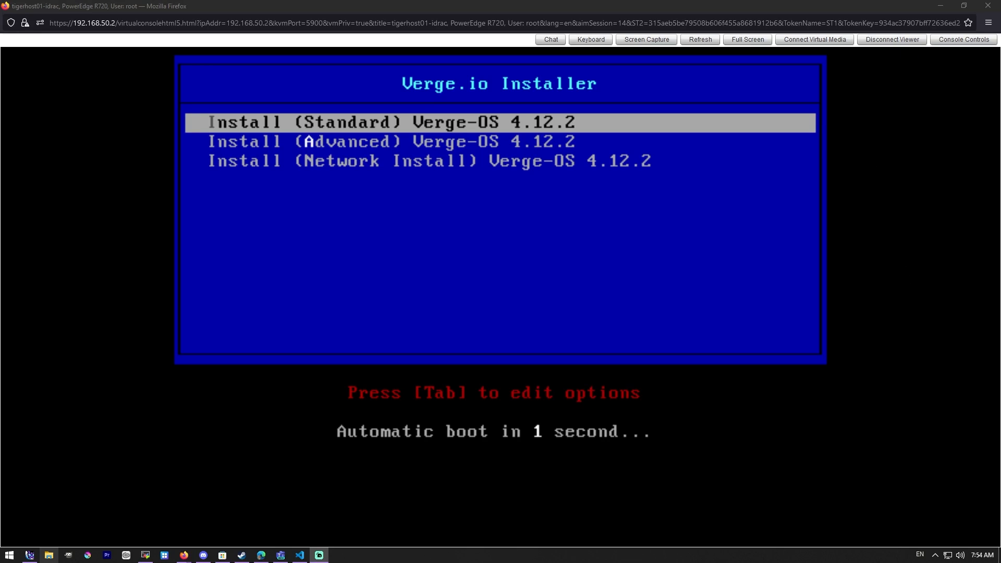
pyautogui.moveTo(110, 319)
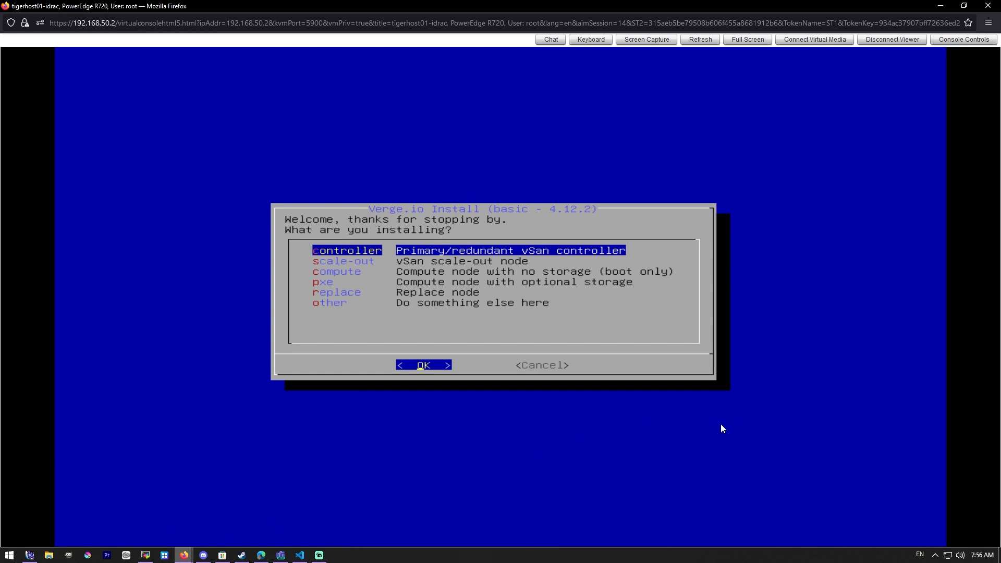
pyautogui.moveTo(762, 423)
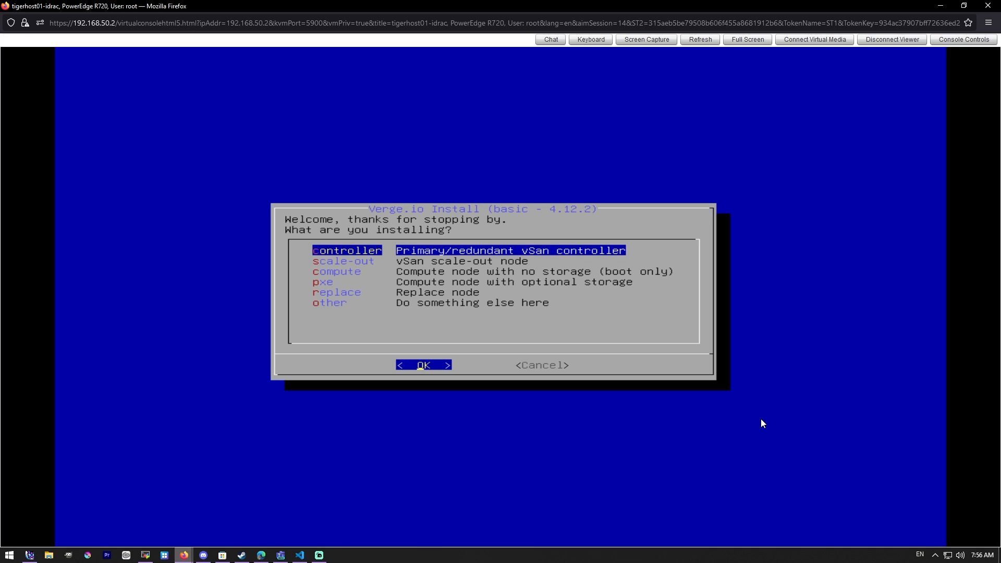
# Install the node as vSAN controller and choose an America city time zone
pyautogui.click(423, 365)
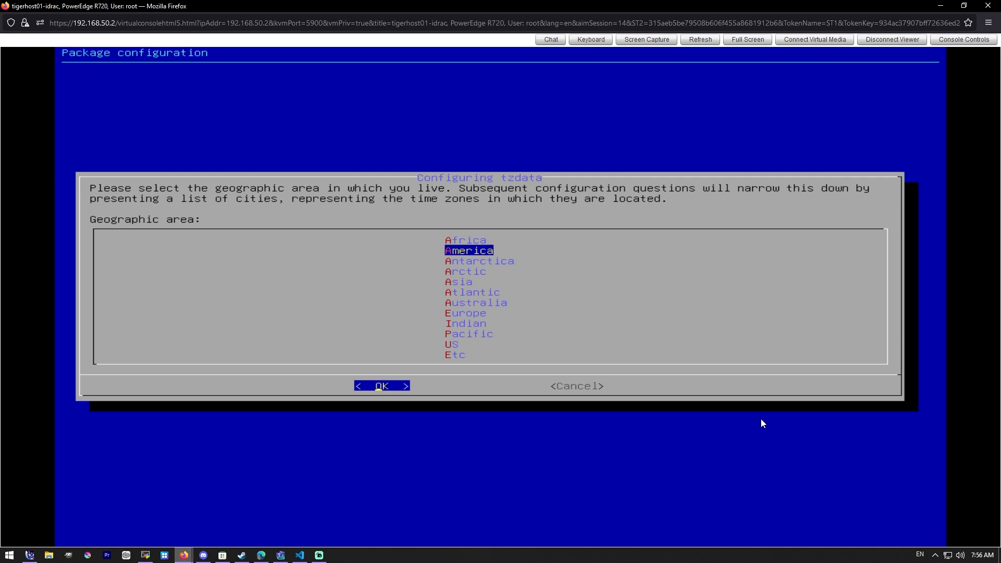
pyautogui.click(381, 386)
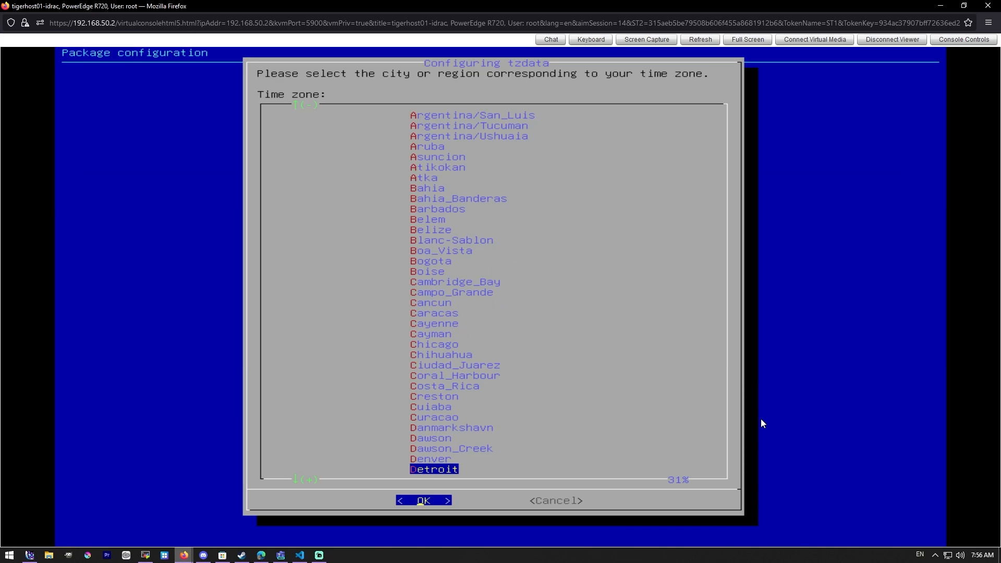
pyautogui.scroll(-3)
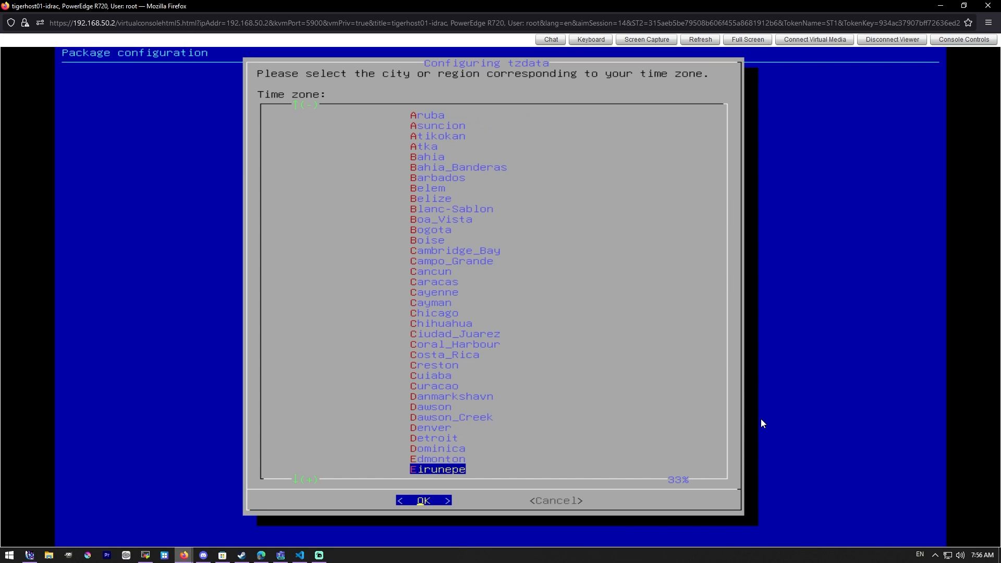
pyautogui.scroll(-3)
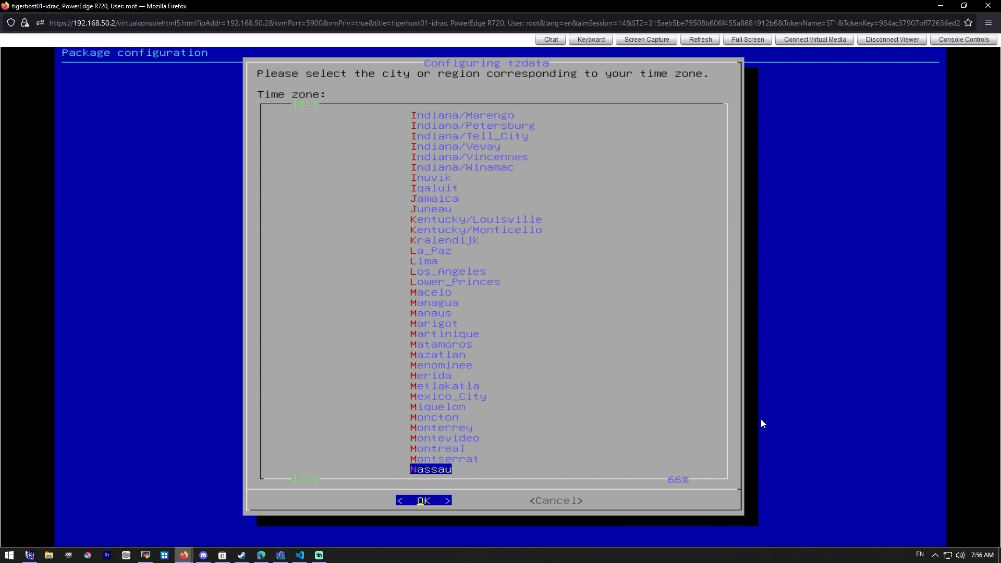
pyautogui.scroll(-3)
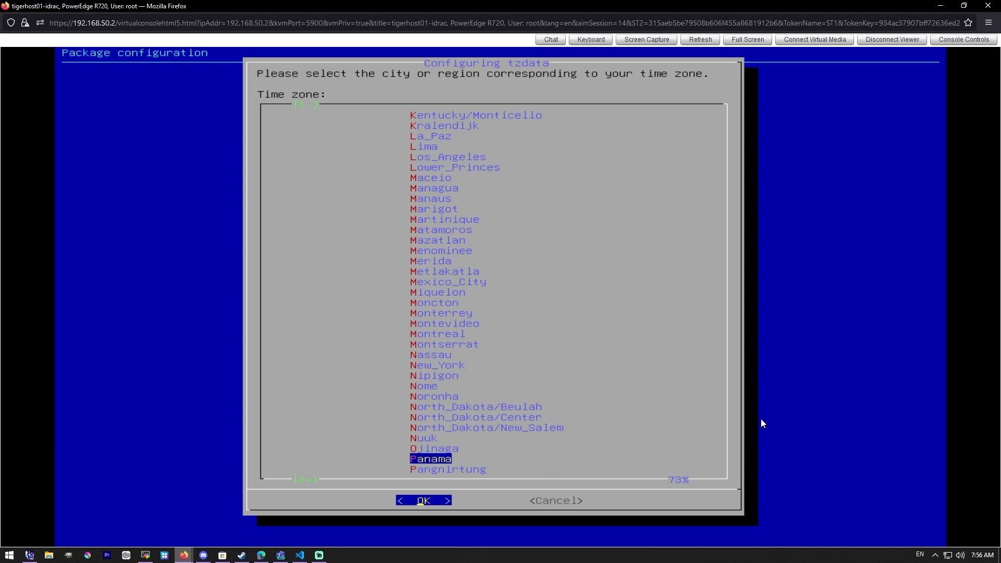
pyautogui.click(422, 499)
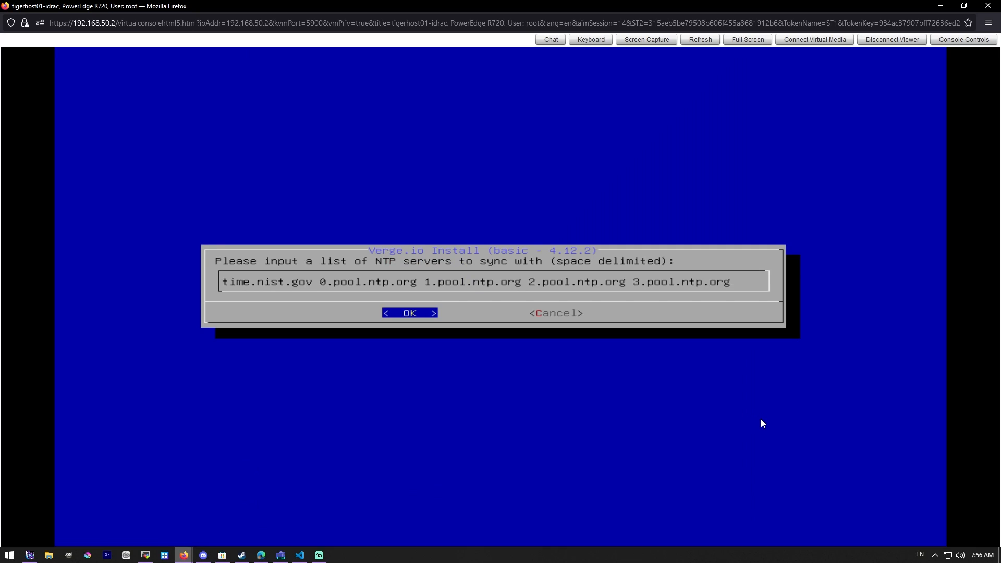
pyautogui.click(410, 313)
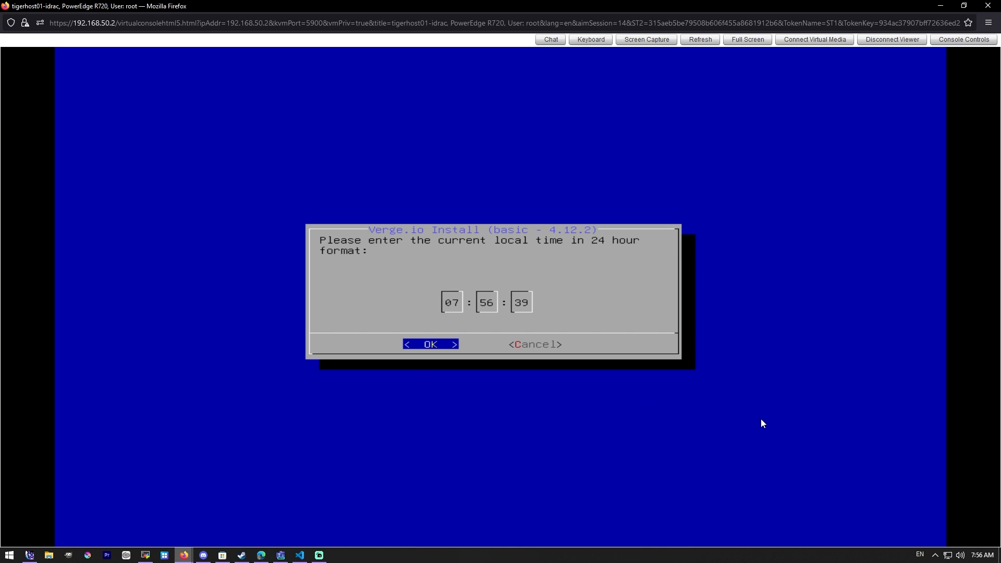
pyautogui.click(430, 344)
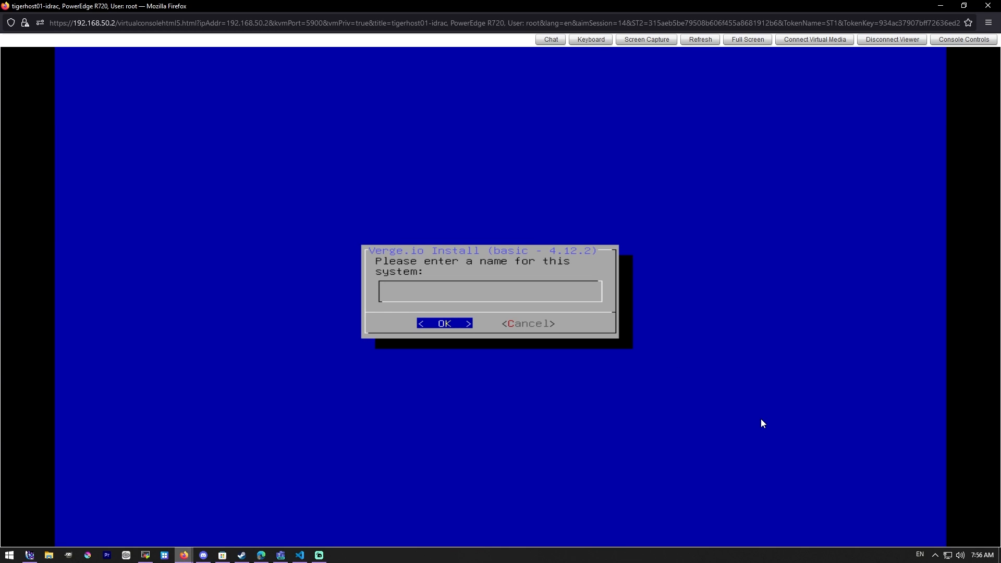
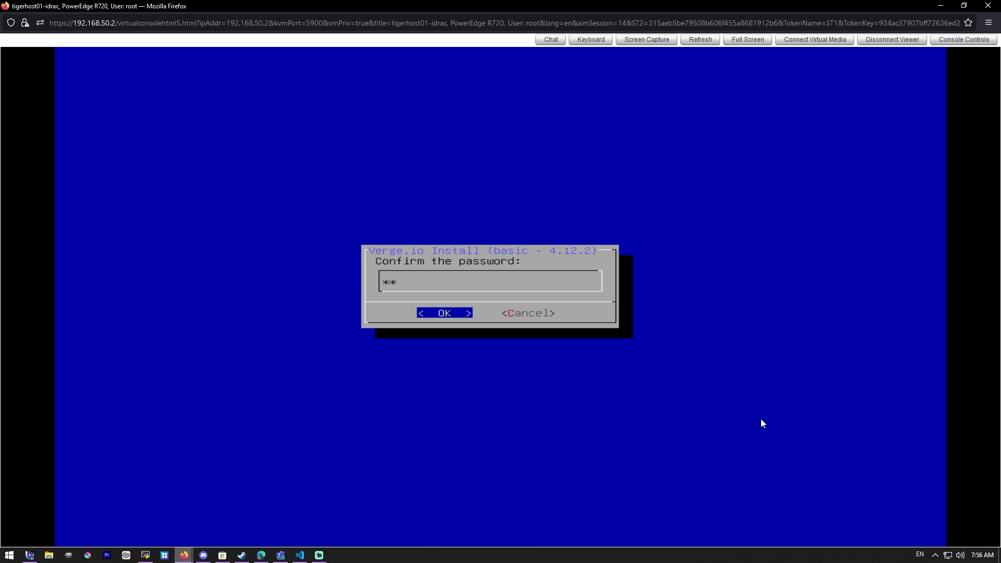
pyautogui.click(444, 312)
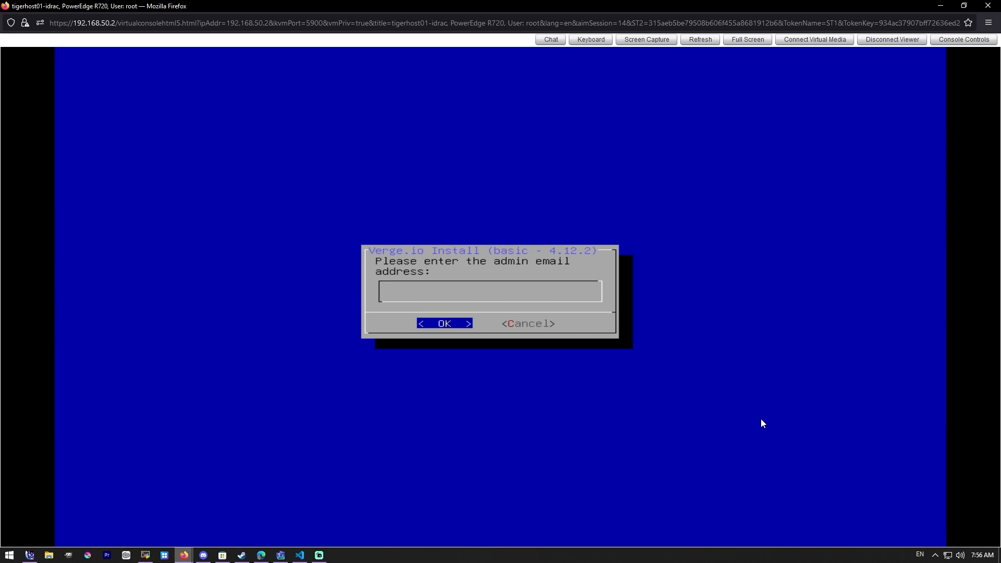
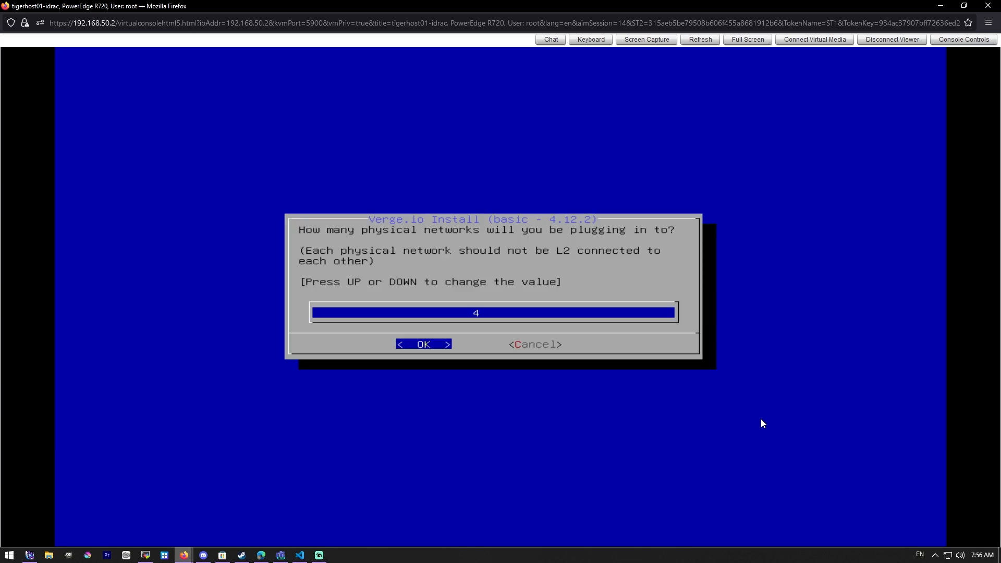
# Choose four physical networks and configure network 1 as Core1 on enp1s0f0
pyautogui.click(423, 344)
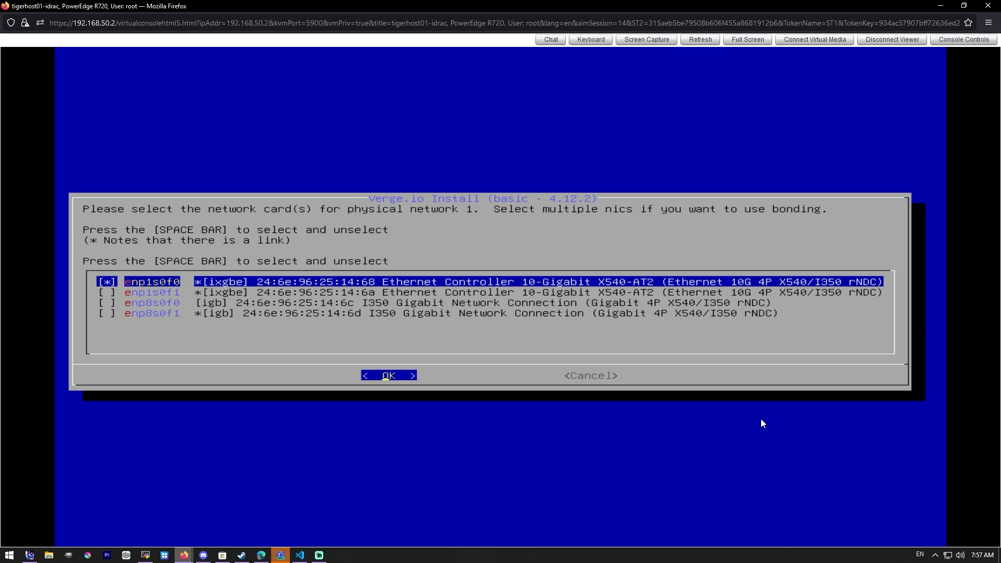
pyautogui.press('Return')
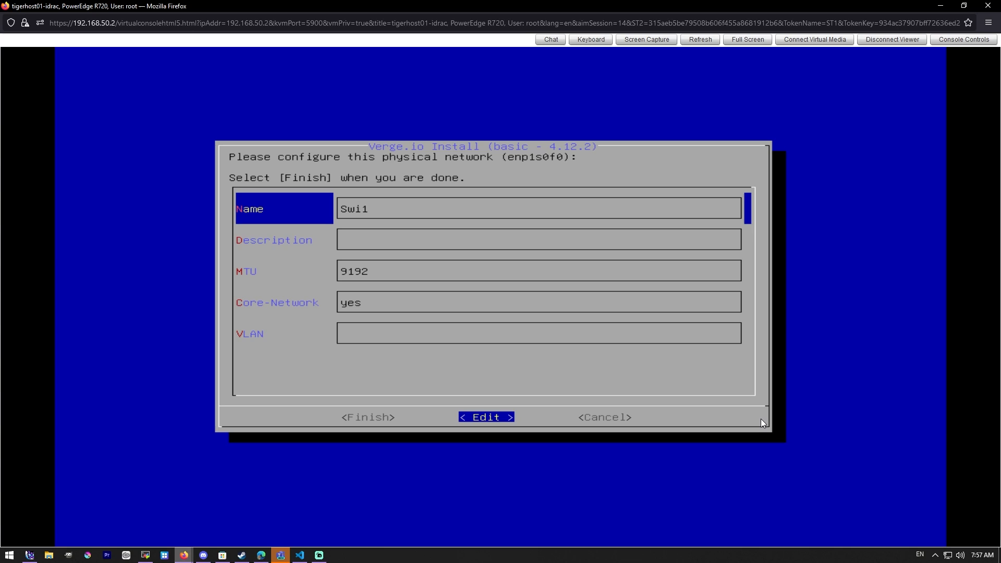
pyautogui.write('Core1')
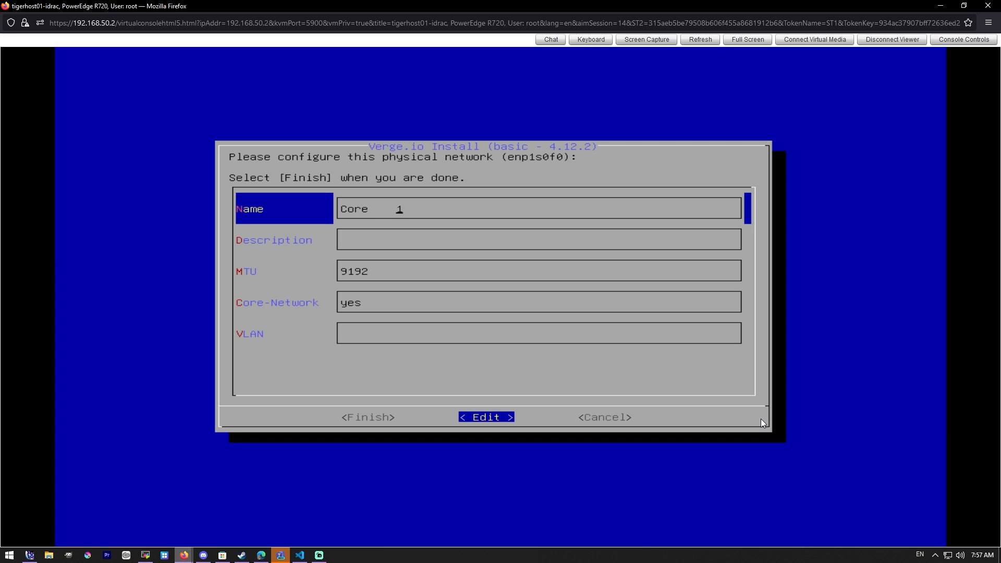
pyautogui.press('Return')
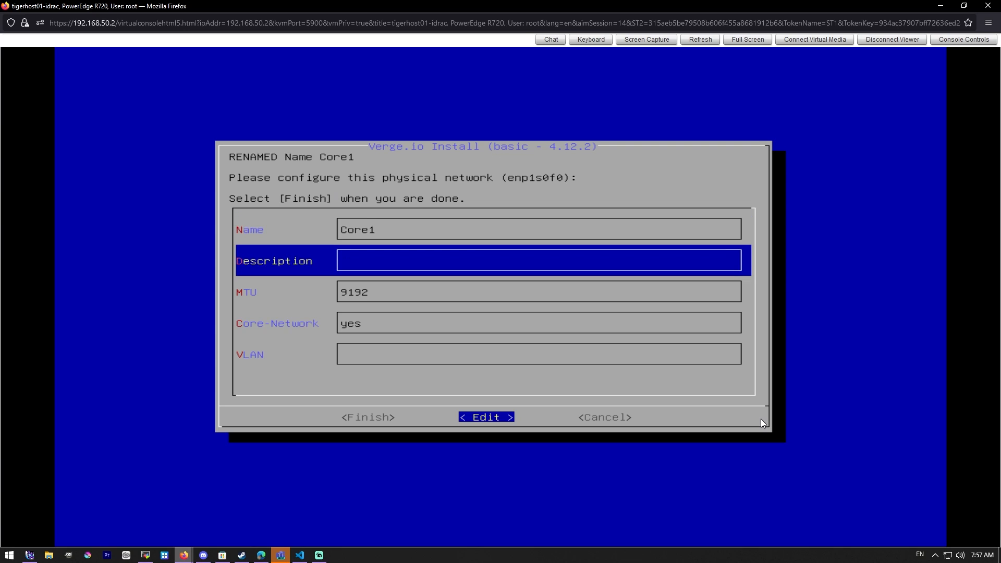
pyautogui.press('Tab')
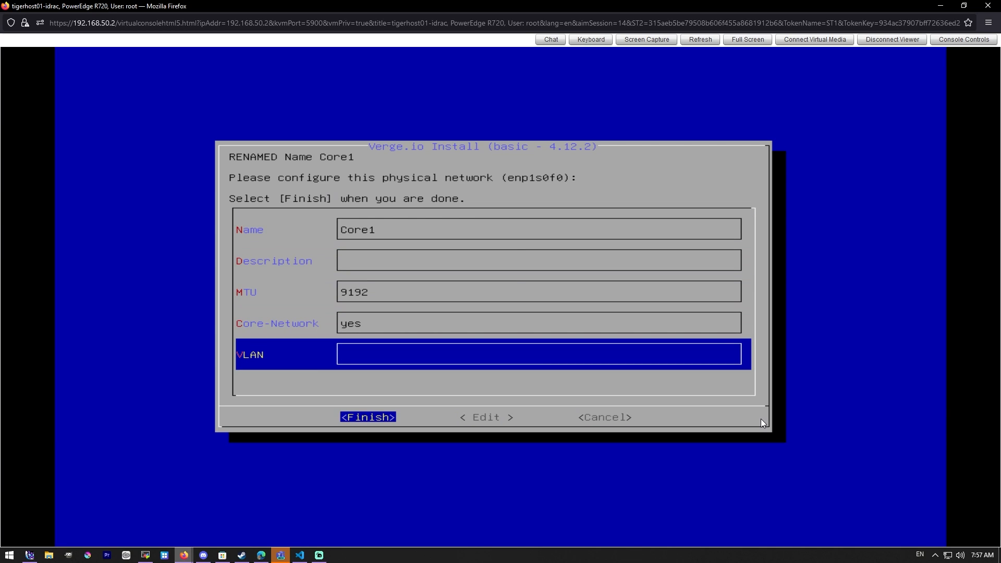
pyautogui.click(368, 417)
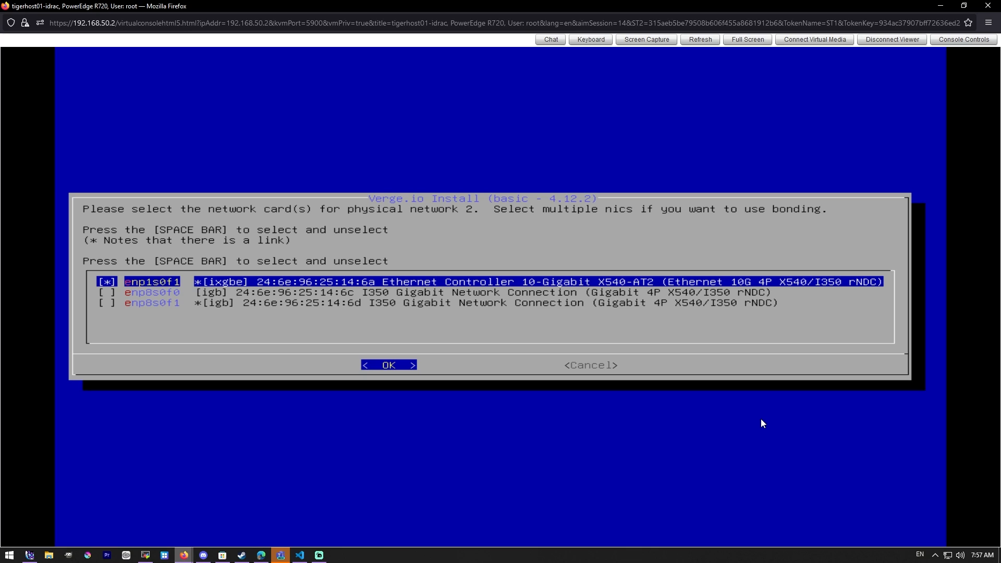
# Assign enp1s0f1 to physical network 2 and name it C2
pyautogui.click(387, 365)
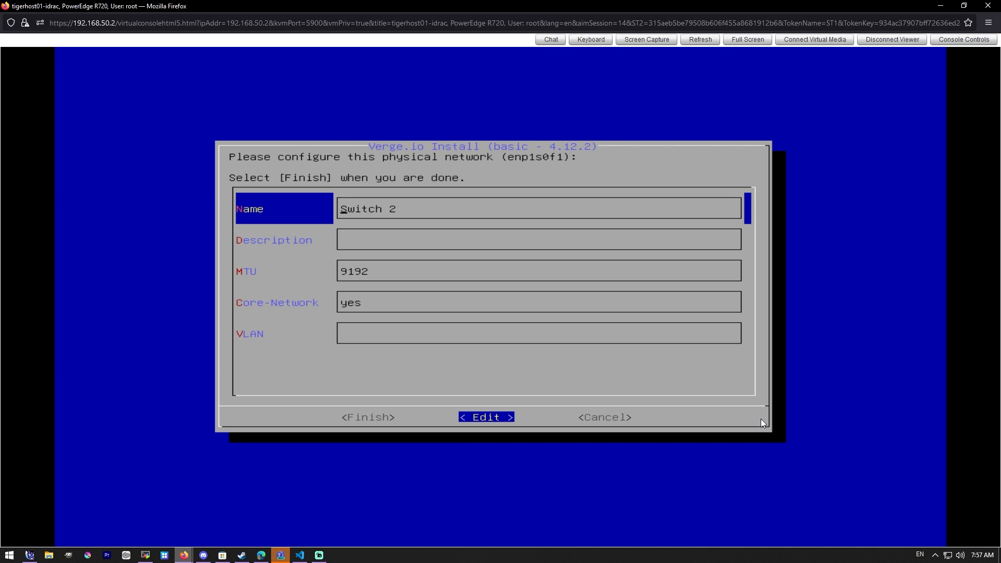
pyautogui.press('BackSpace')
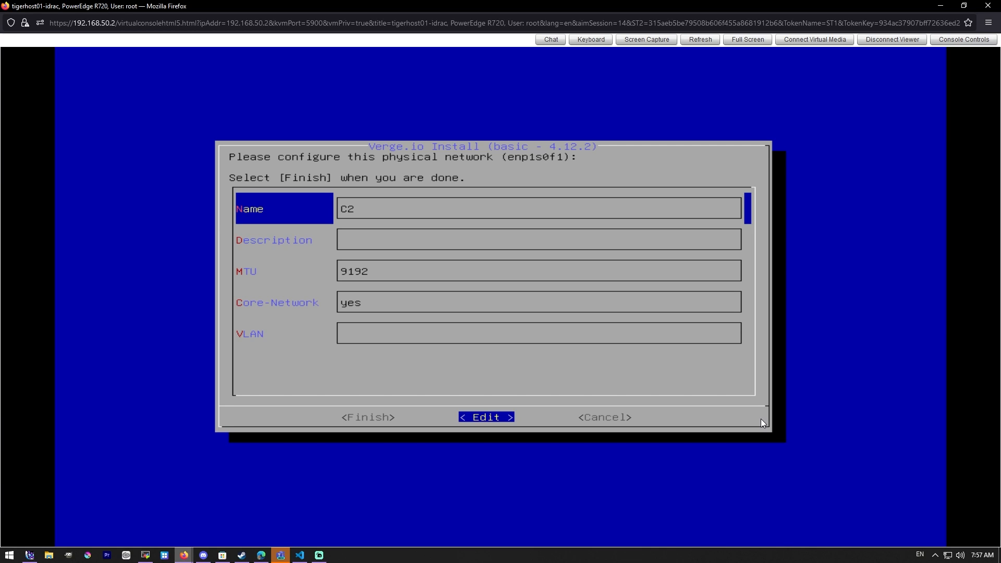
pyautogui.press('Return')
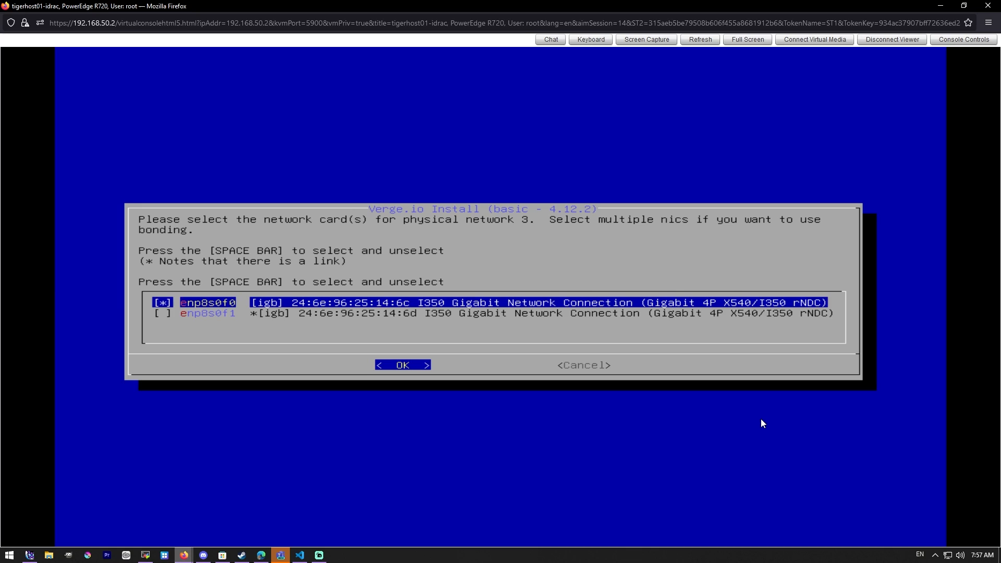
# Put physical network 3 on card enp8s0f1 and name it MGMT1
pyautogui.press('Down')
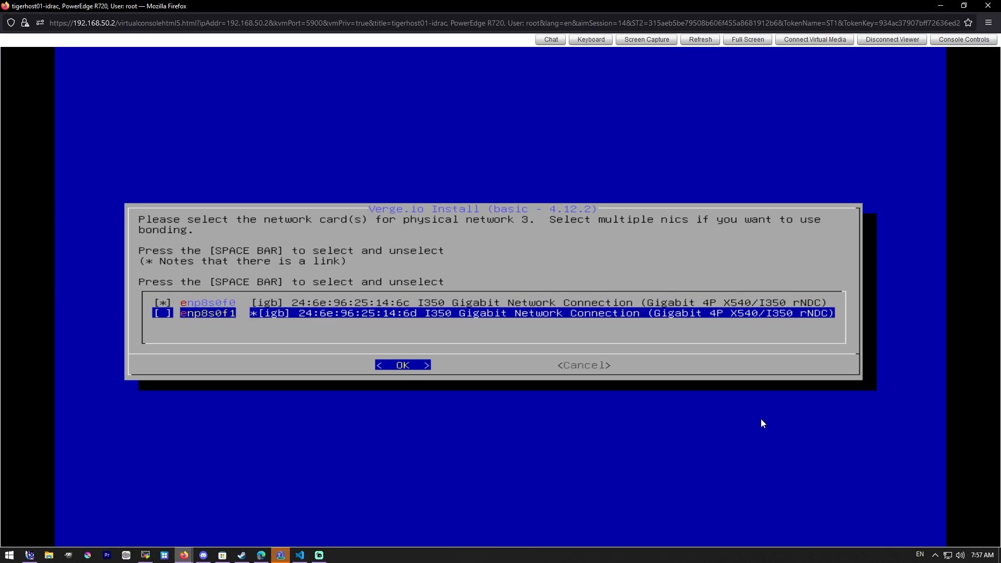
pyautogui.press('space')
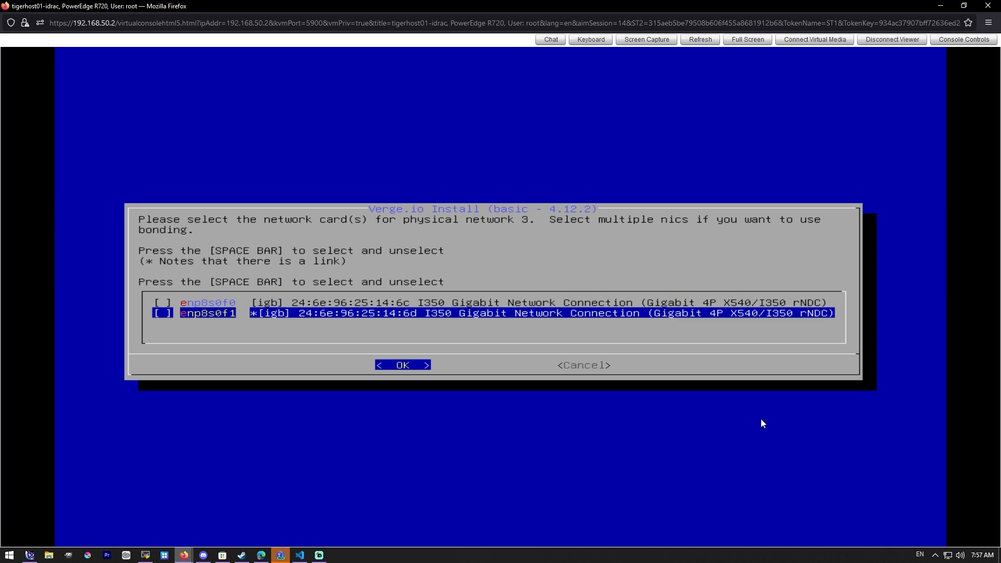
pyautogui.click(402, 364)
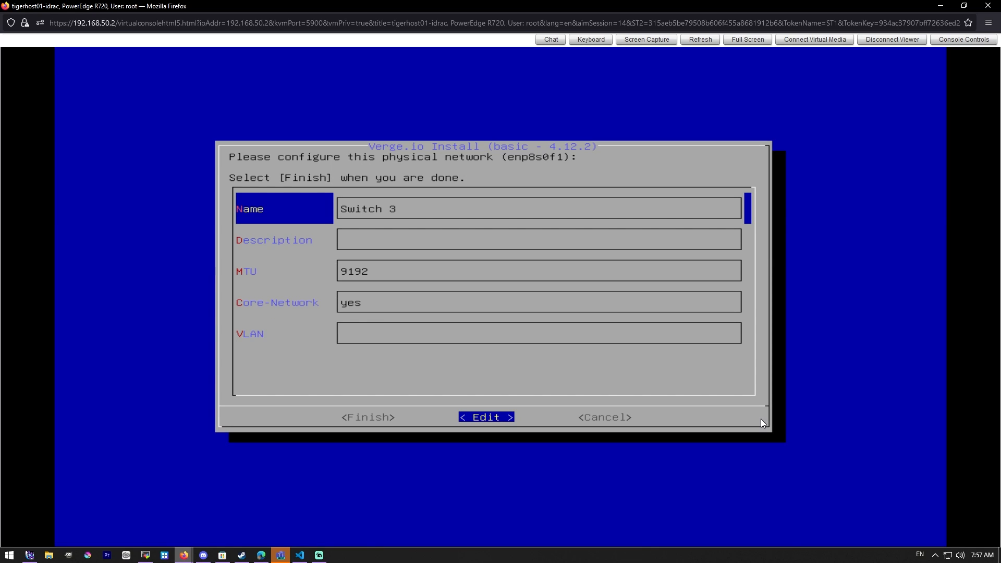
pyautogui.press('BackSpace')
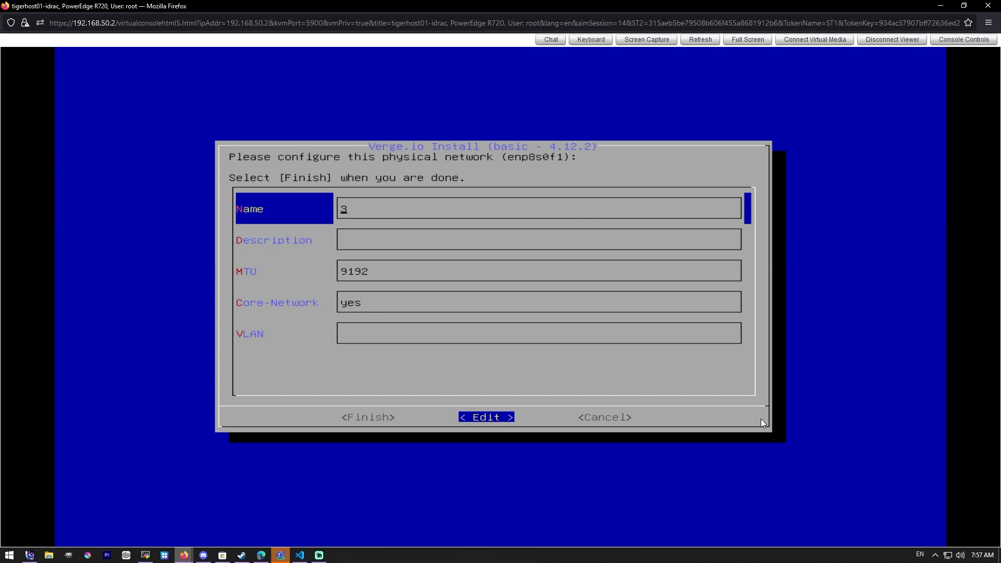
pyautogui.write('MGMT')
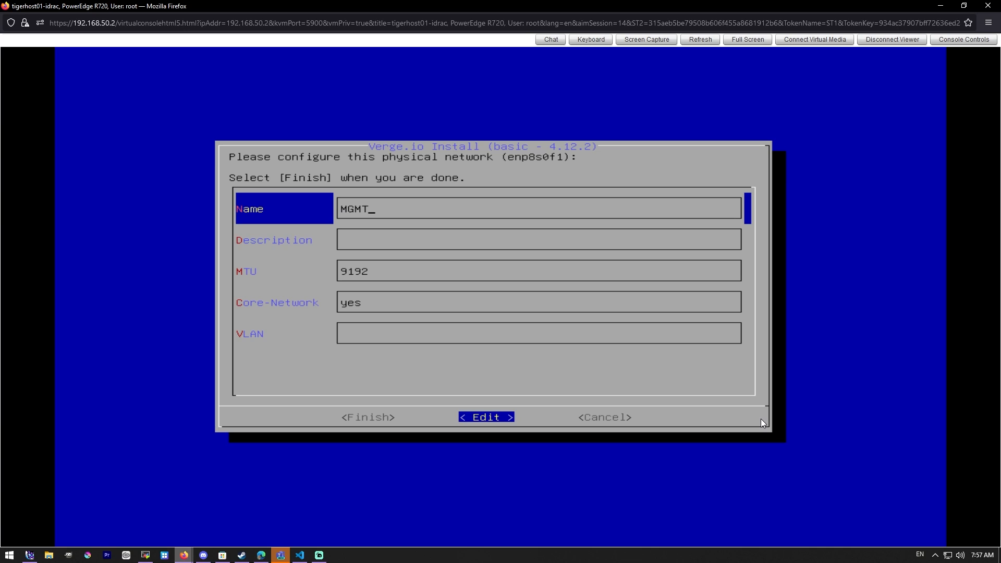
pyautogui.write('1')
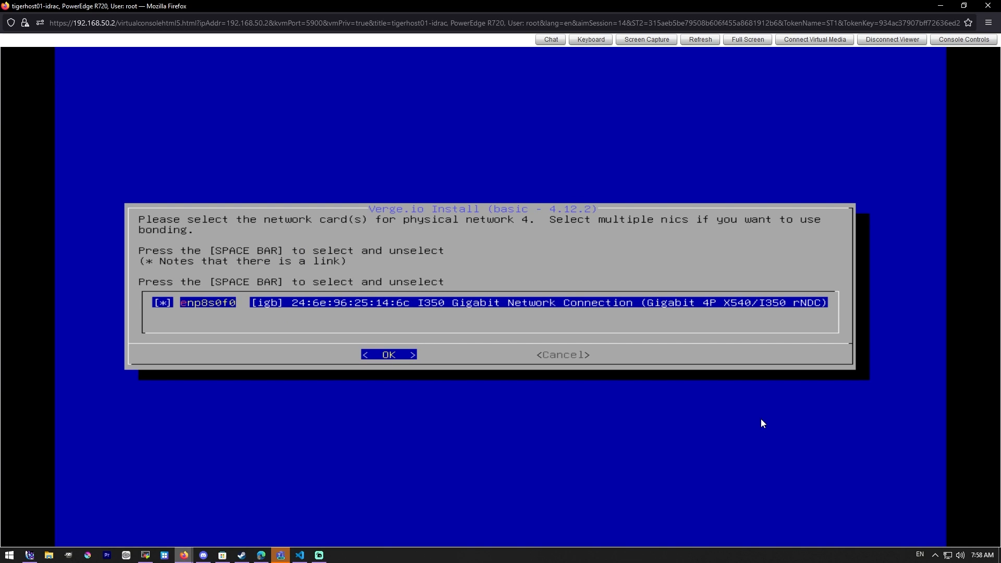
# Assign network card enp8s0f0 to physical network 4
pyautogui.press('space')
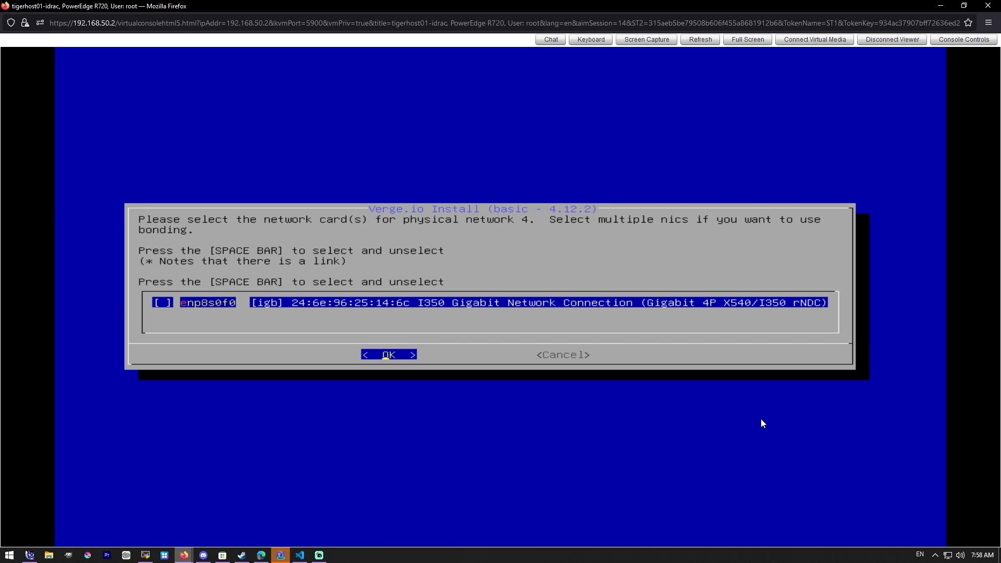
pyautogui.press('space')
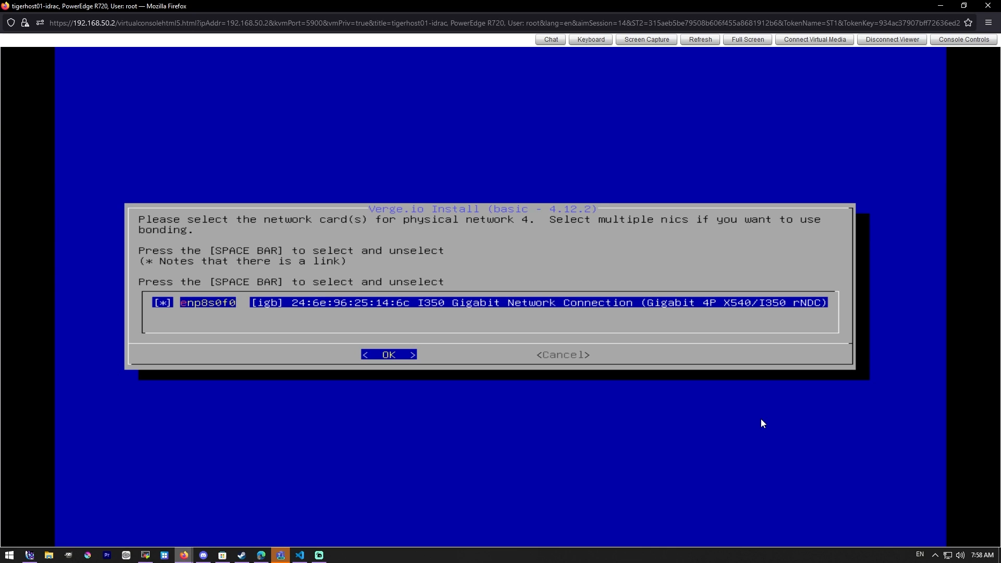
pyautogui.click(387, 355)
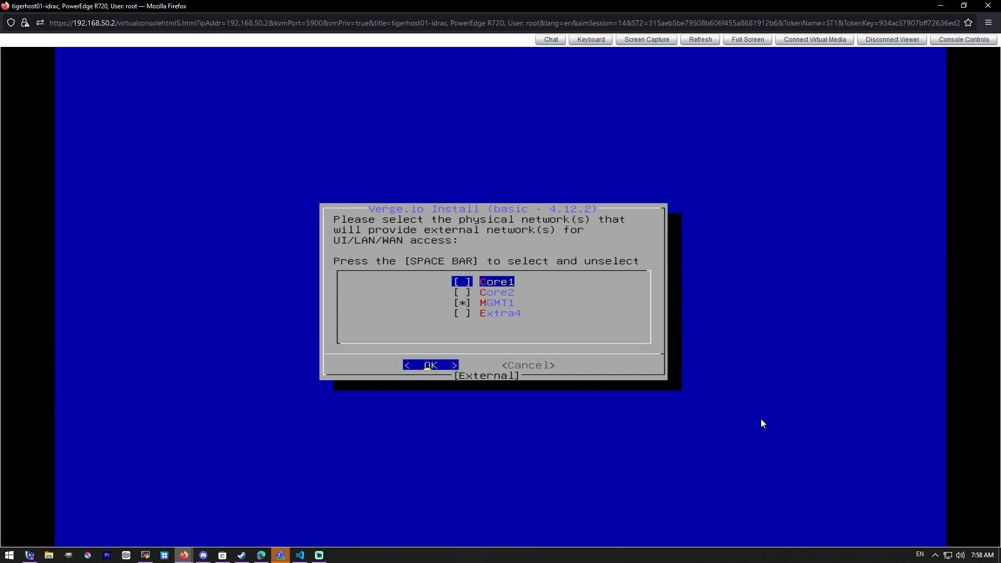
# Make MGMT1 the external network with no VLAN
pyautogui.press('Down')
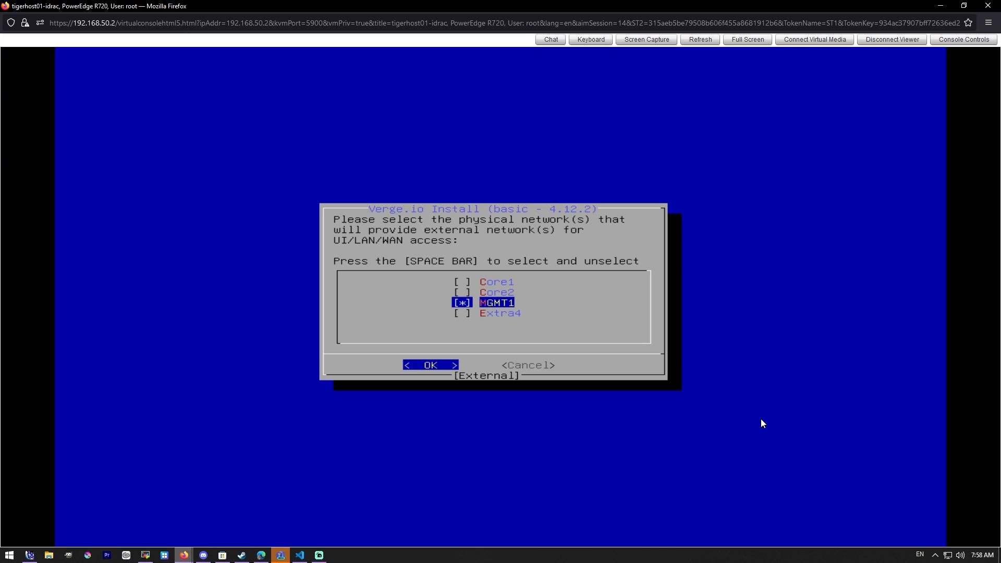
pyautogui.click(430, 364)
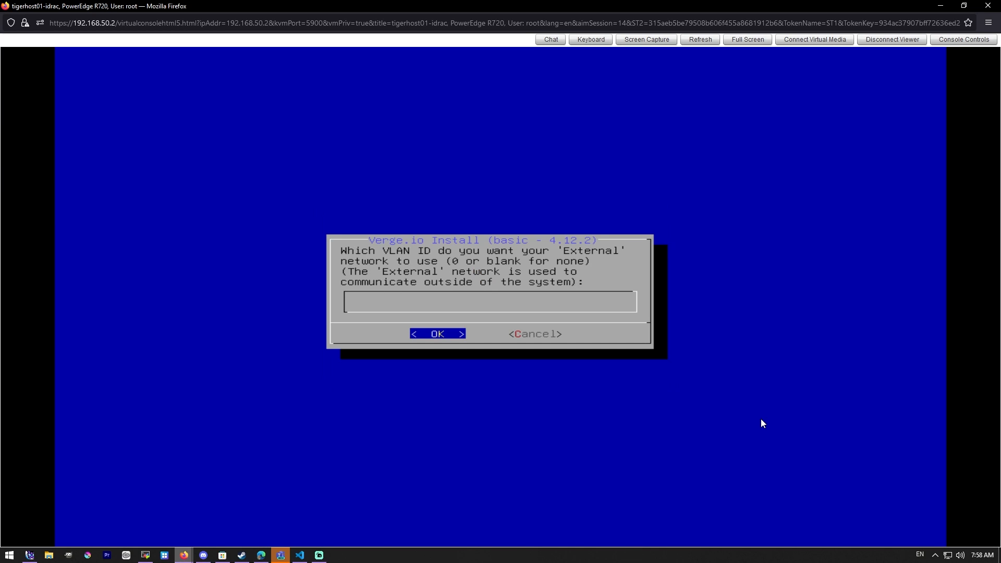
pyautogui.click(437, 334)
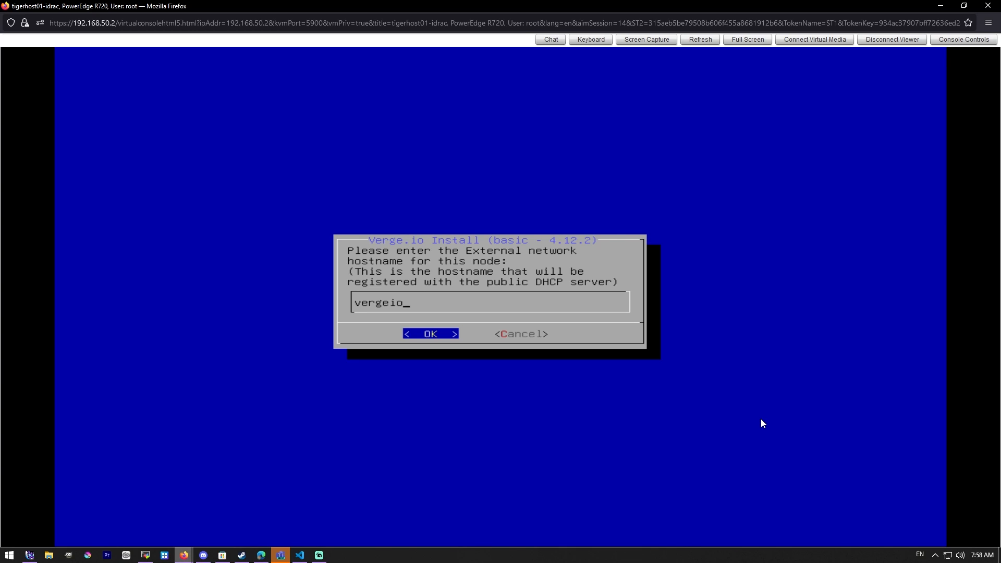
# Set the external hostname to sysadmnverge and mark Core1 as a maintenance network
pyautogui.press('BackSpace')
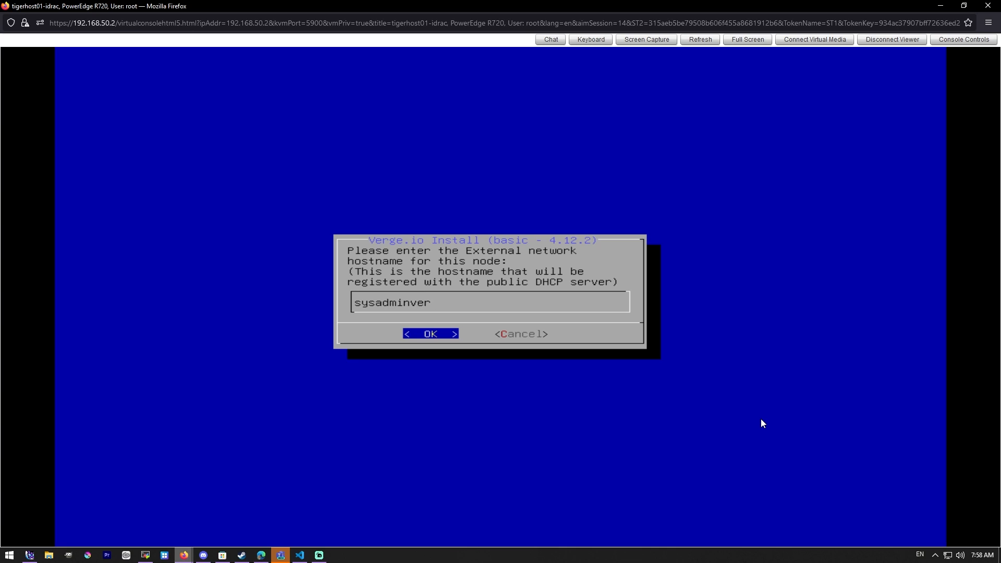
pyautogui.write('g')
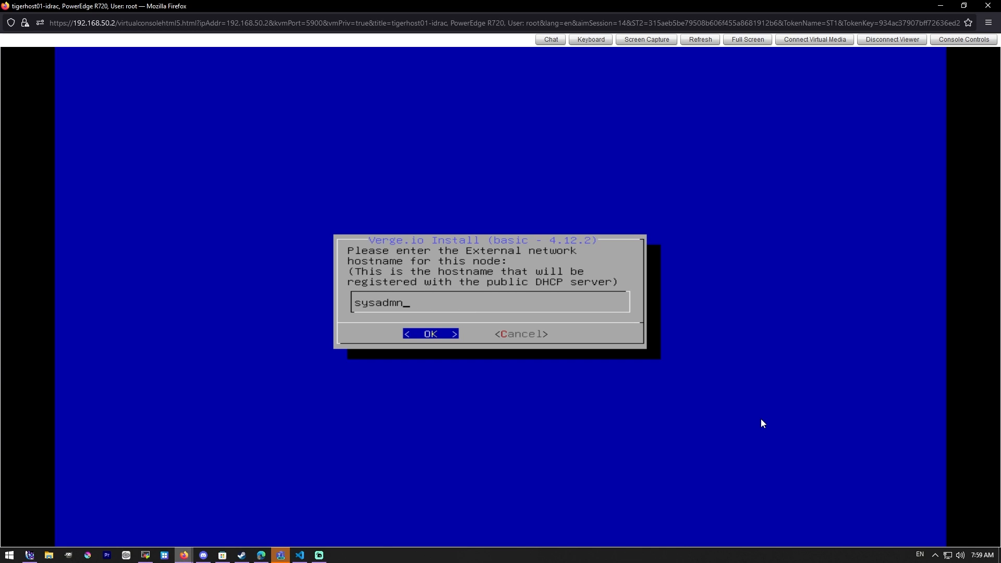
pyautogui.write('is')
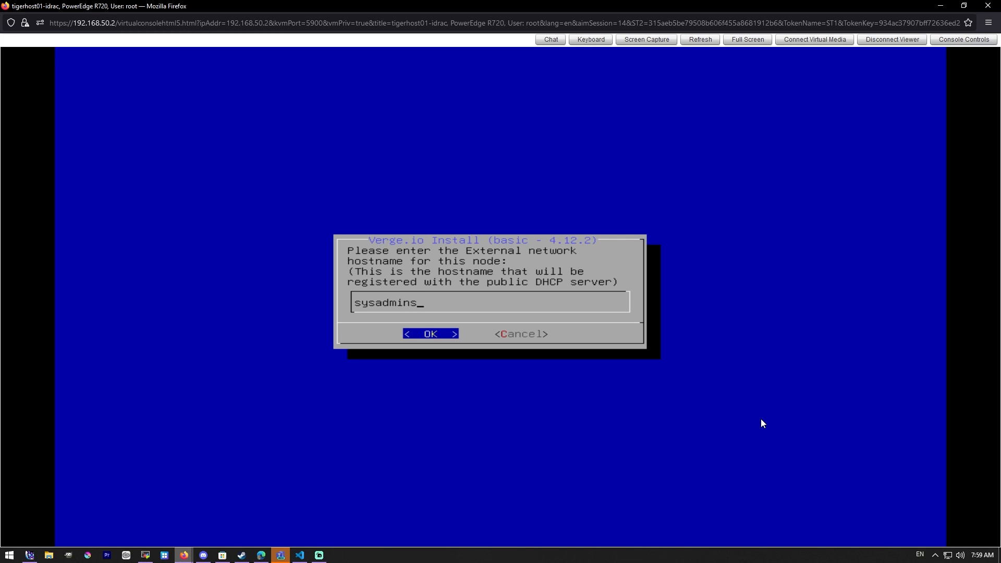
pyautogui.press('BackSpace')
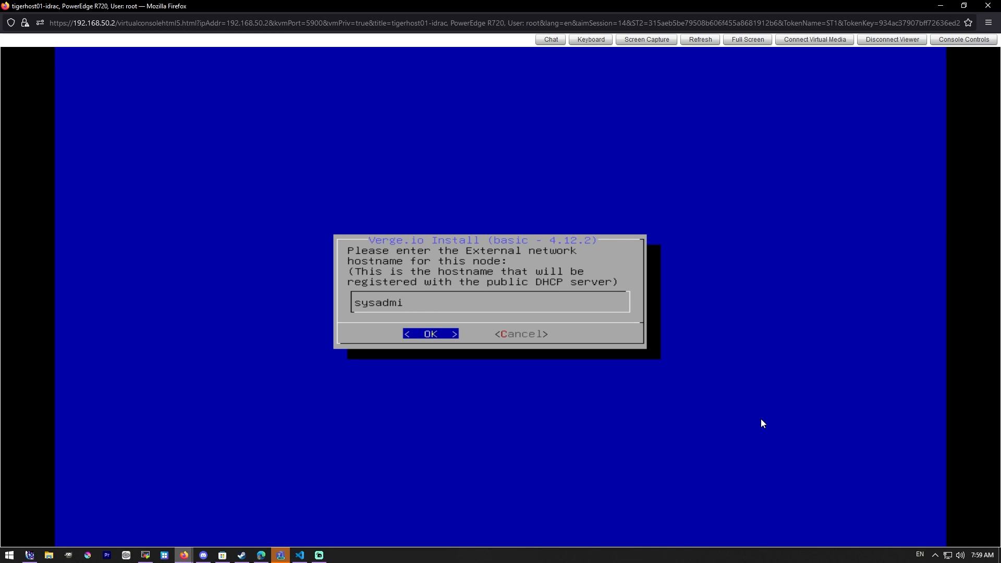
pyautogui.write('nverge')
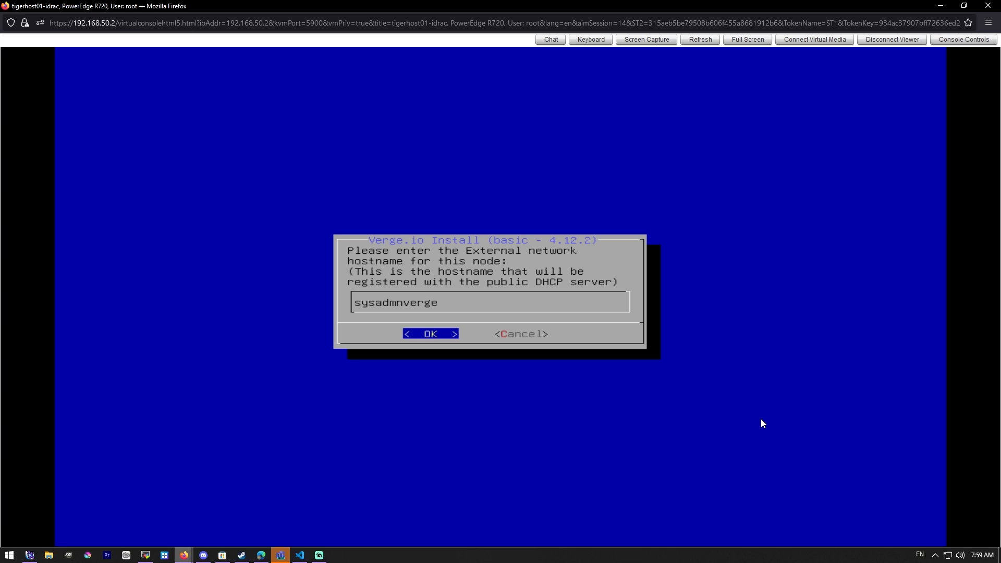
pyautogui.press('BackSpace')
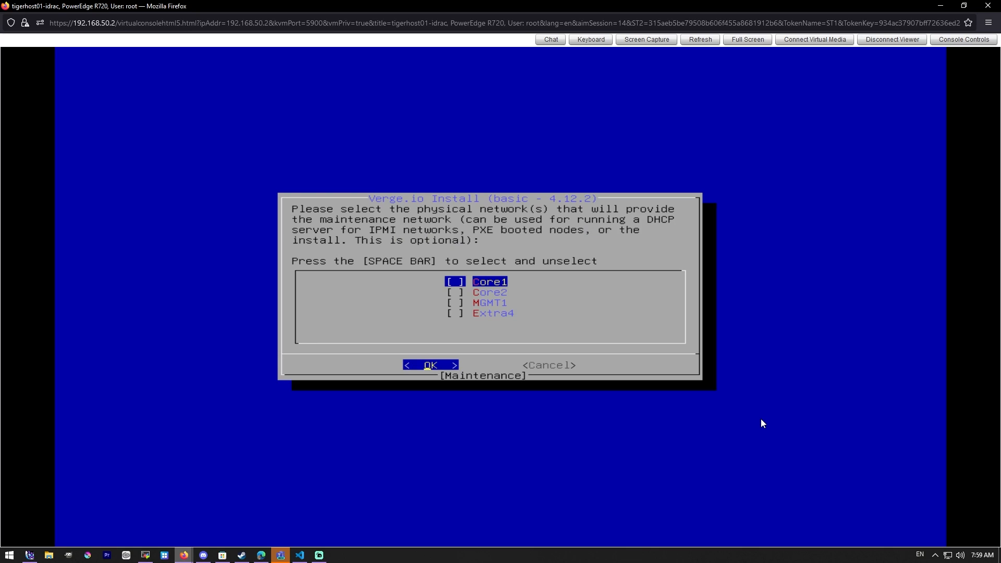
pyautogui.press('space')
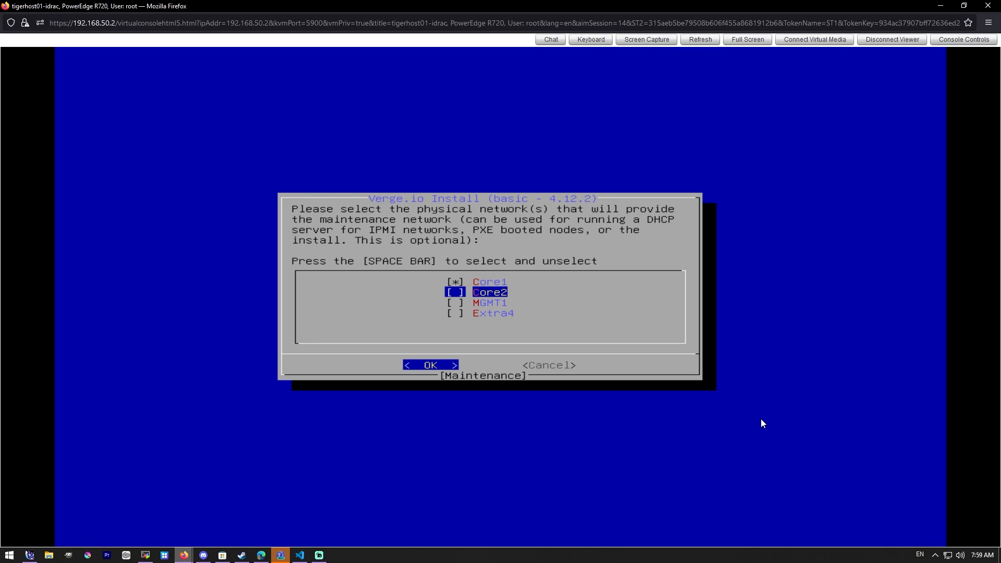
# Confirm Core1 as the maintenance network and leave the IPMI settings unchanged
pyautogui.press('space')
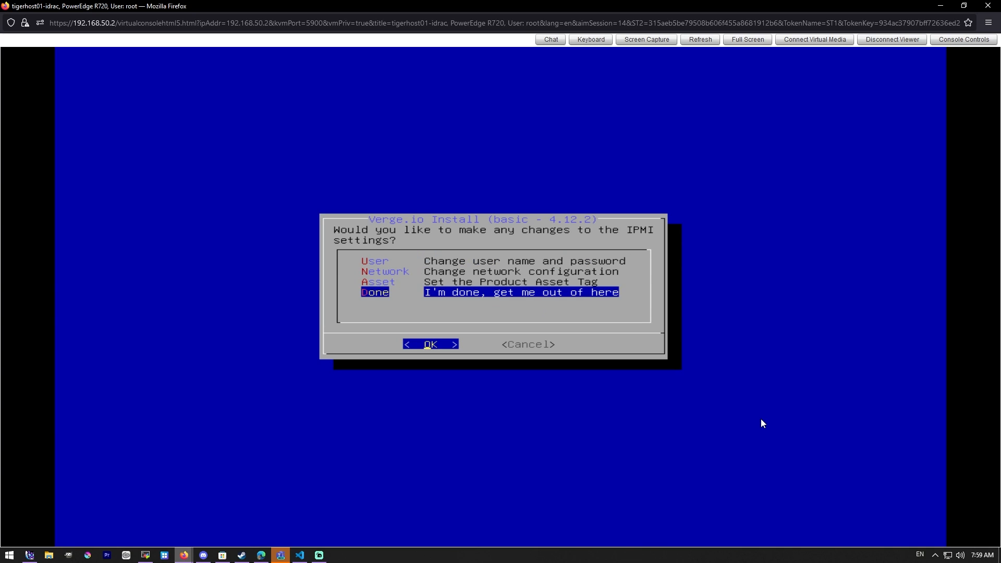
pyautogui.click(429, 344)
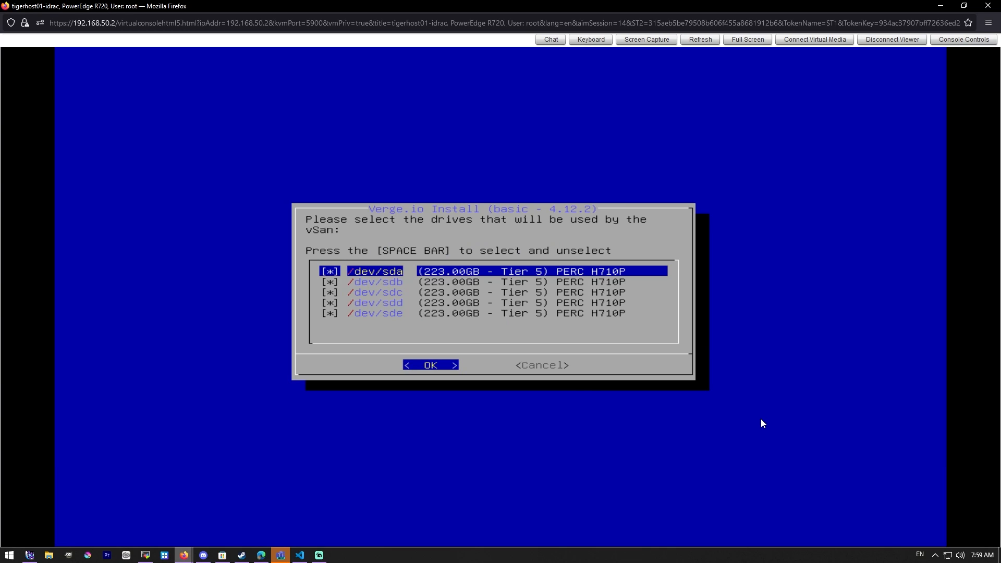
# Keep all five PERC drives selected for the vSAN
pyautogui.press('Down')
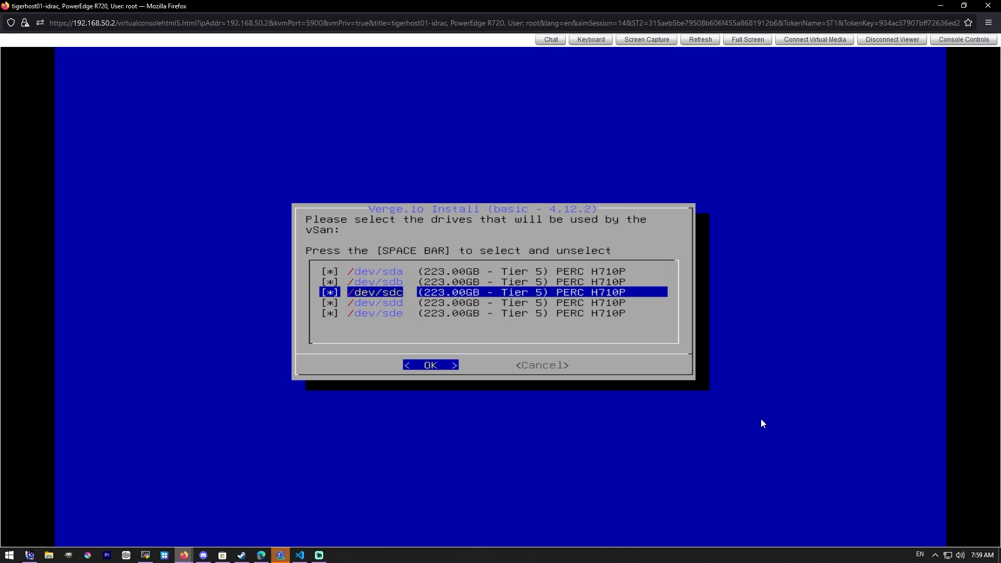
pyautogui.press('Up')
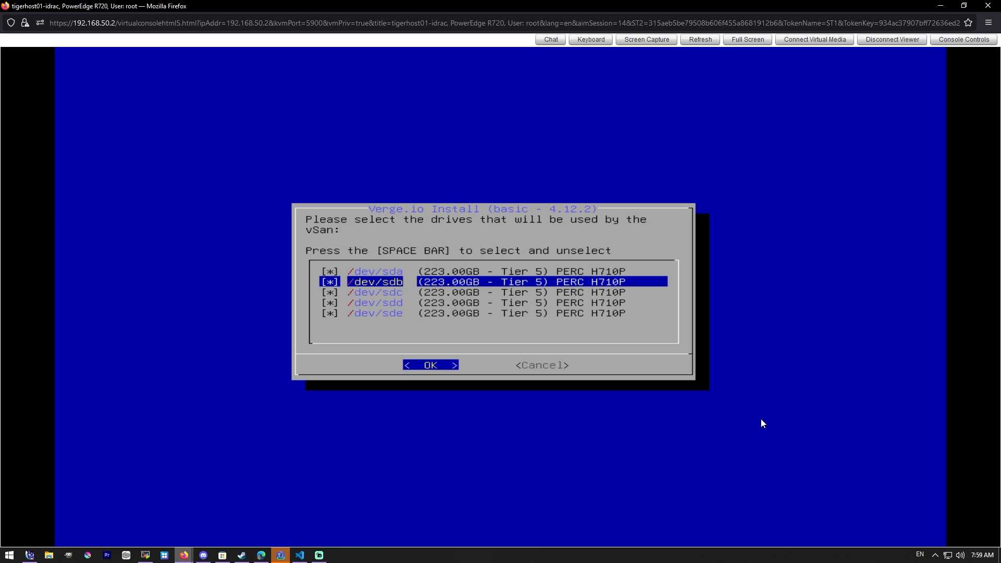
pyautogui.click(430, 364)
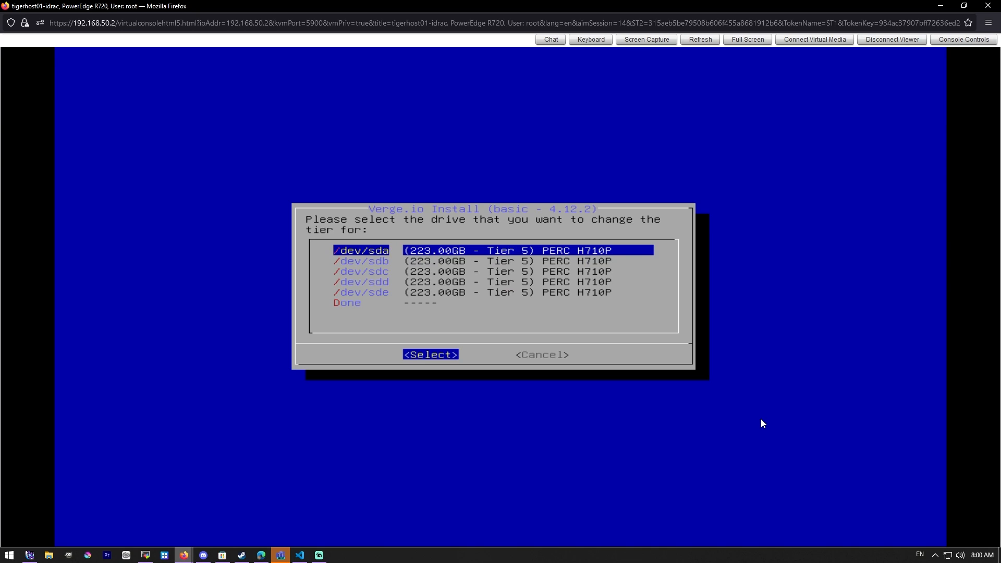
# Put /dev/sda in Tier 0 and the other four drives in Tier 3
pyautogui.click(429, 354)
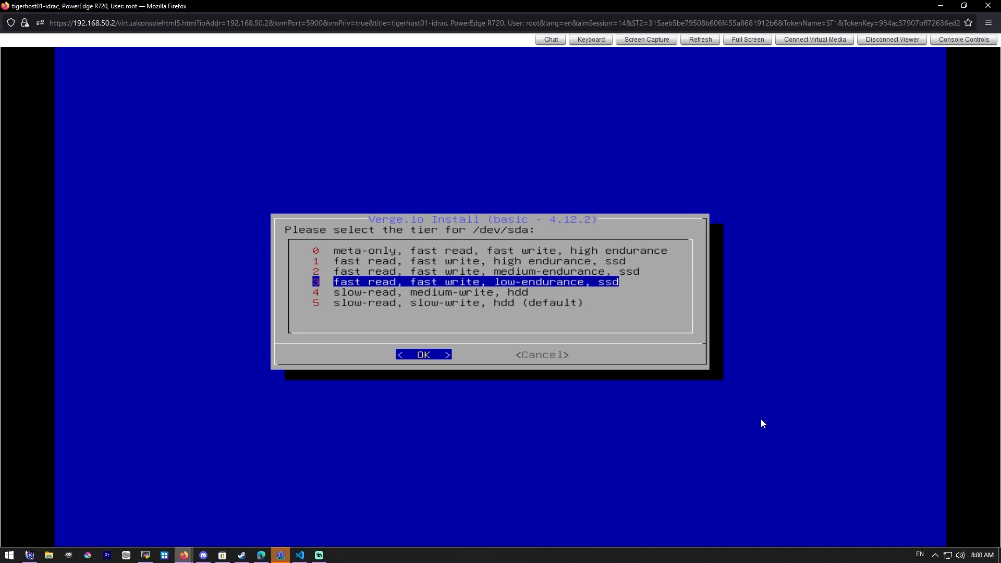
pyautogui.click(423, 355)
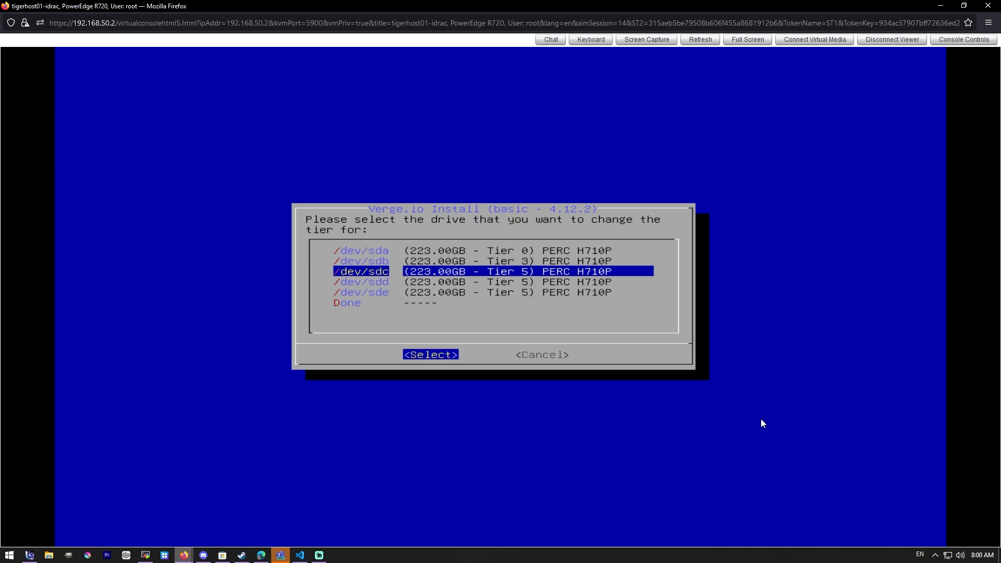
pyautogui.click(430, 354)
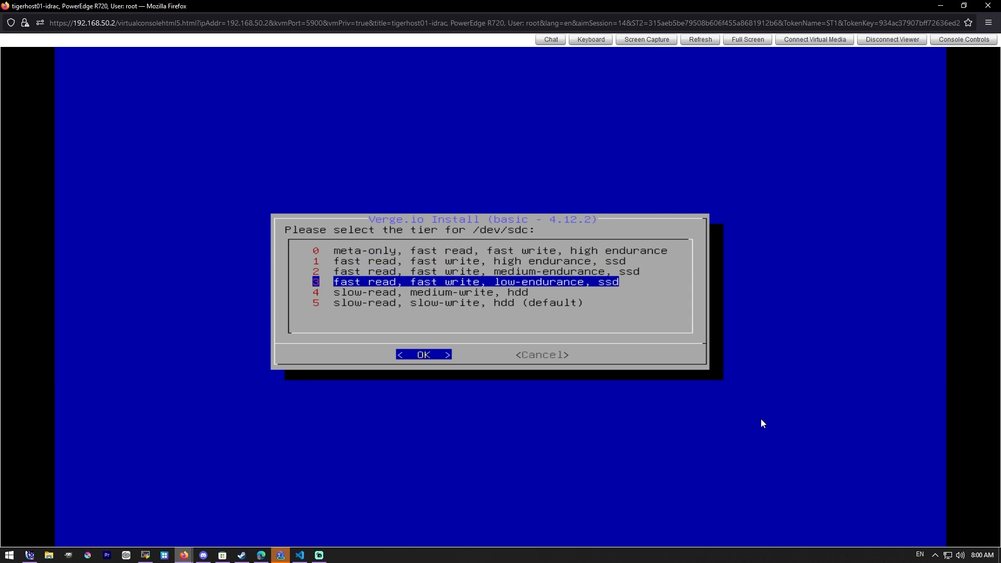
pyautogui.click(423, 354)
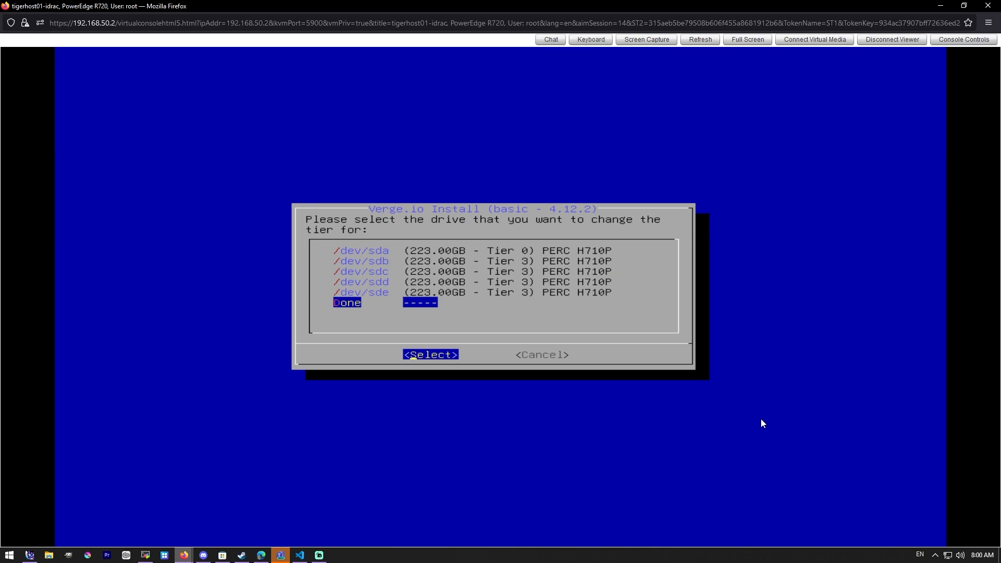
pyautogui.click(430, 354)
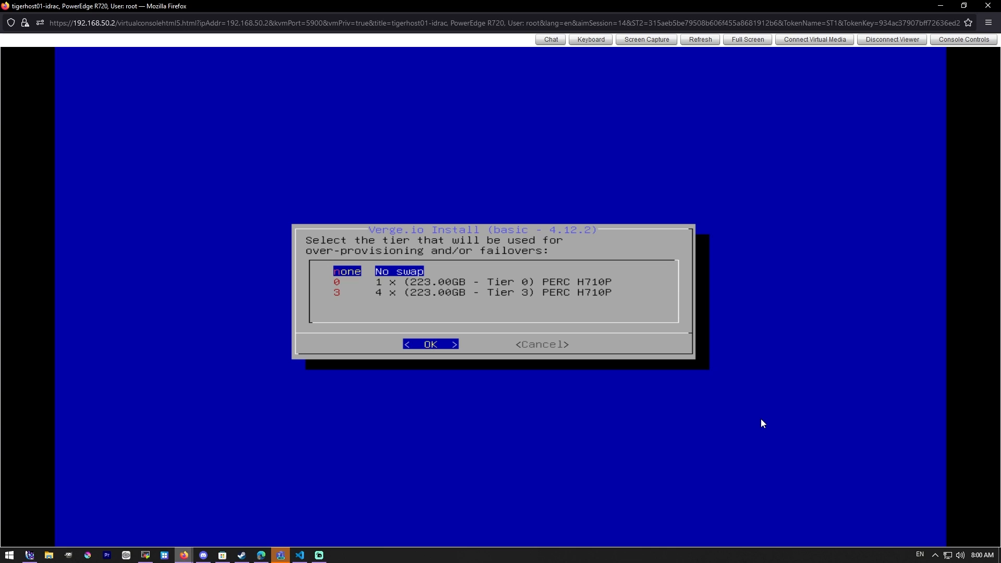
pyautogui.click(430, 344)
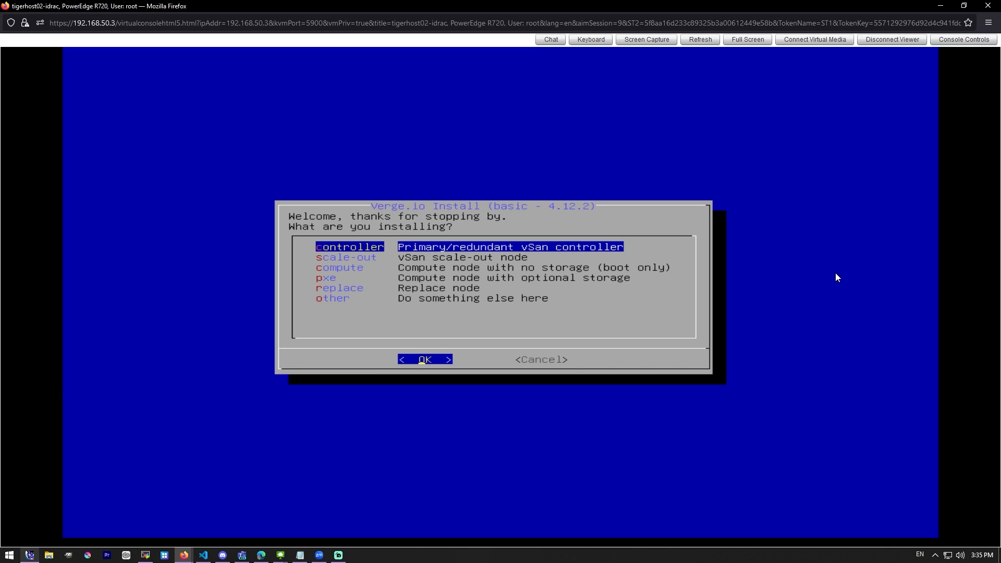
pyautogui.moveTo(424, 360)
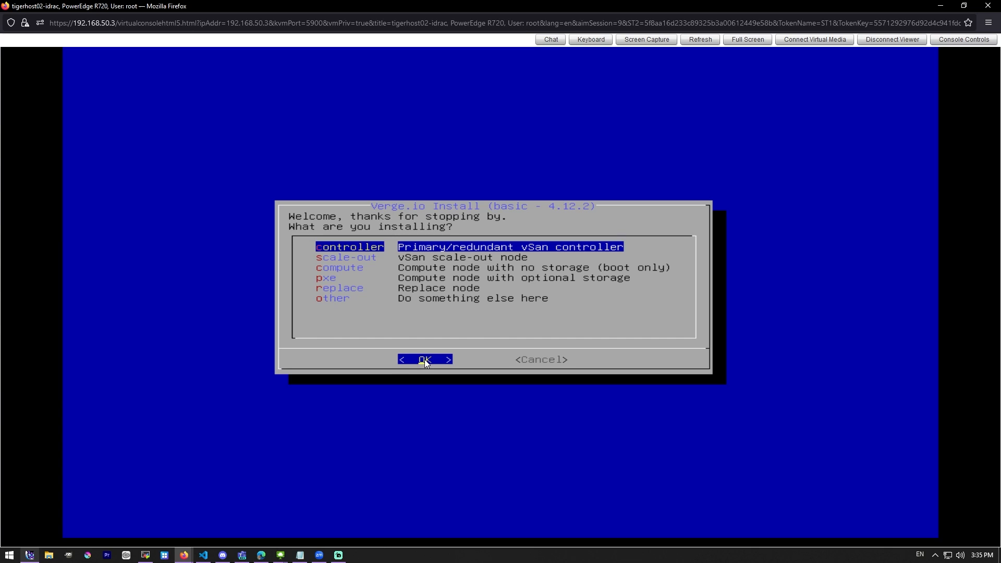
# Join the existing cluster as a controller node and submit its admin password
pyautogui.click(589, 39)
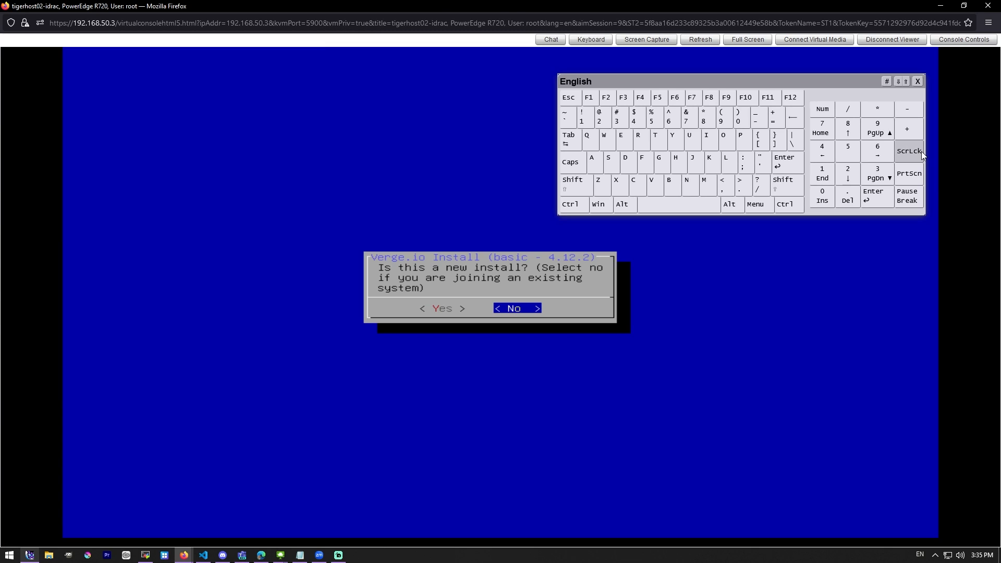
pyautogui.moveTo(784, 161)
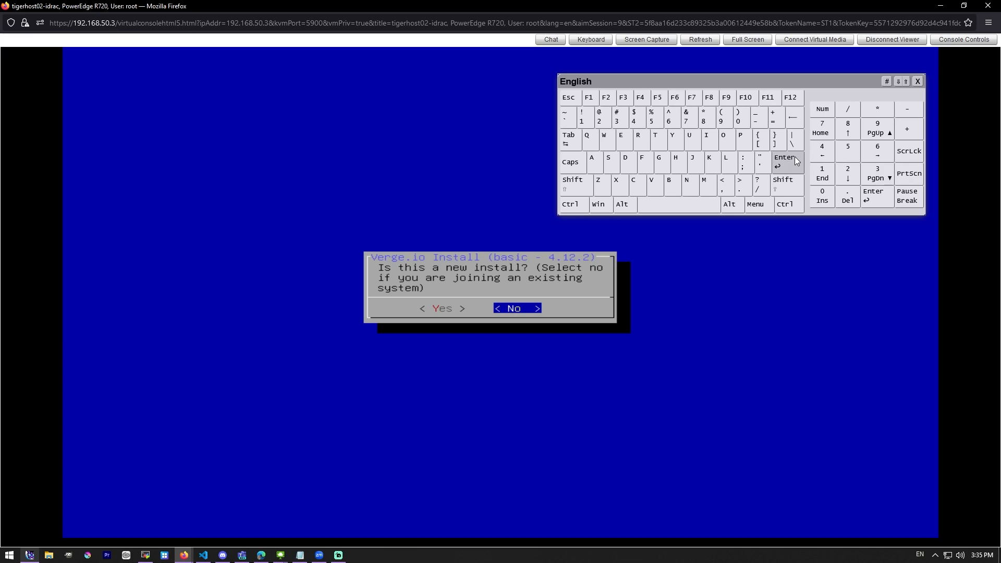
pyautogui.click(516, 309)
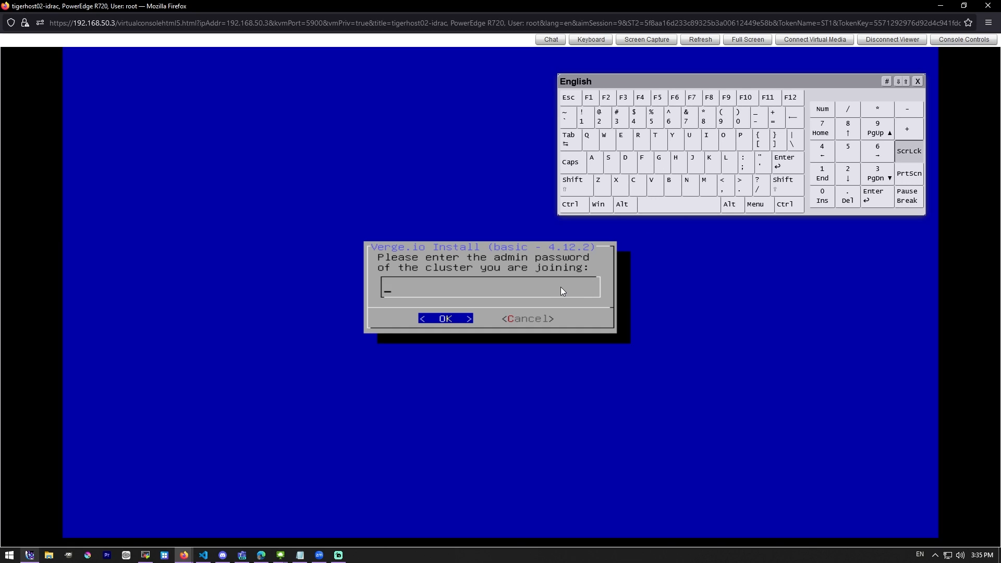
pyautogui.moveTo(876, 150)
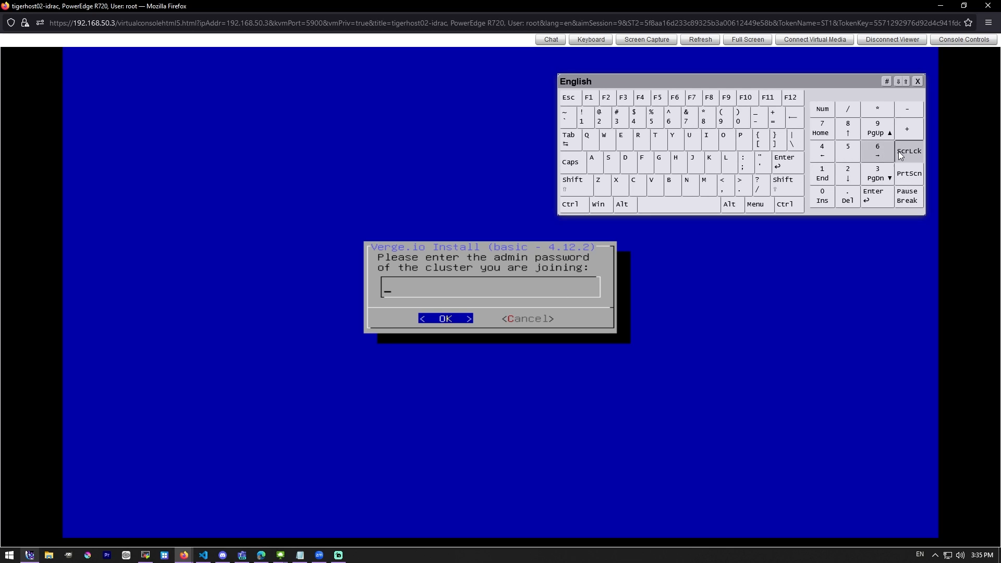
pyautogui.click(783, 162)
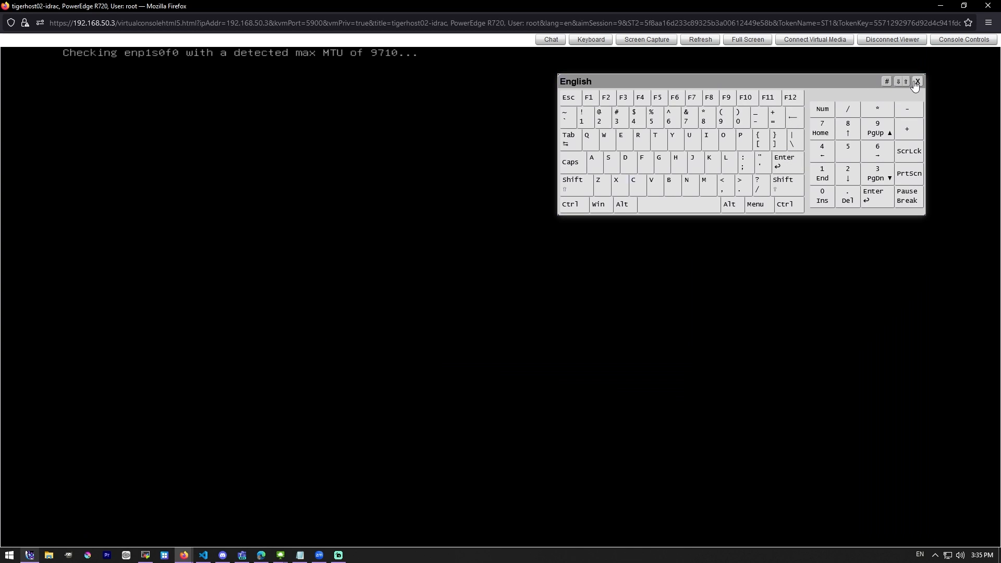
# Hide the virtual keyboard, use all five 223GB drives for vSAN, and skip manual tiering
pyautogui.click(915, 81)
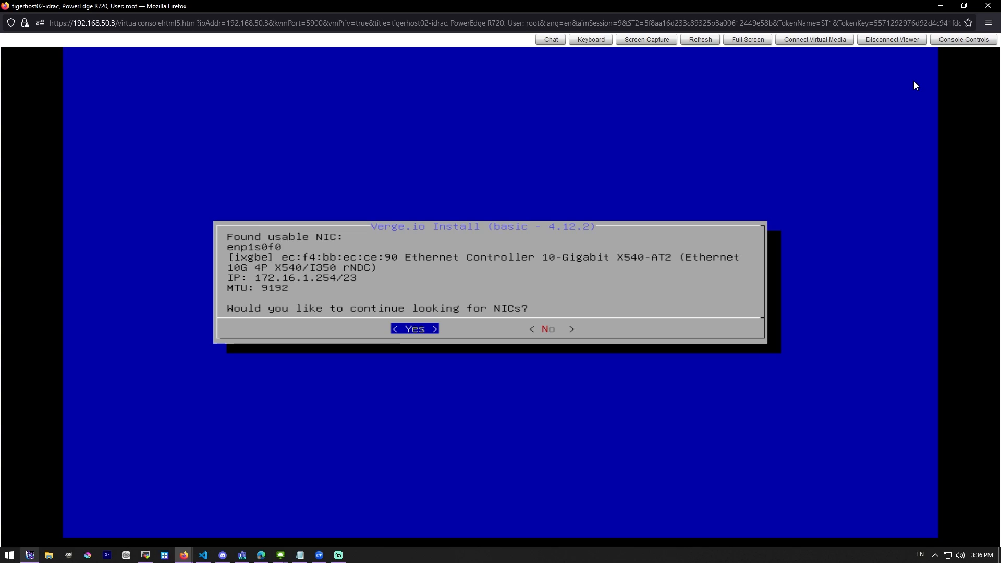
pyautogui.click(589, 39)
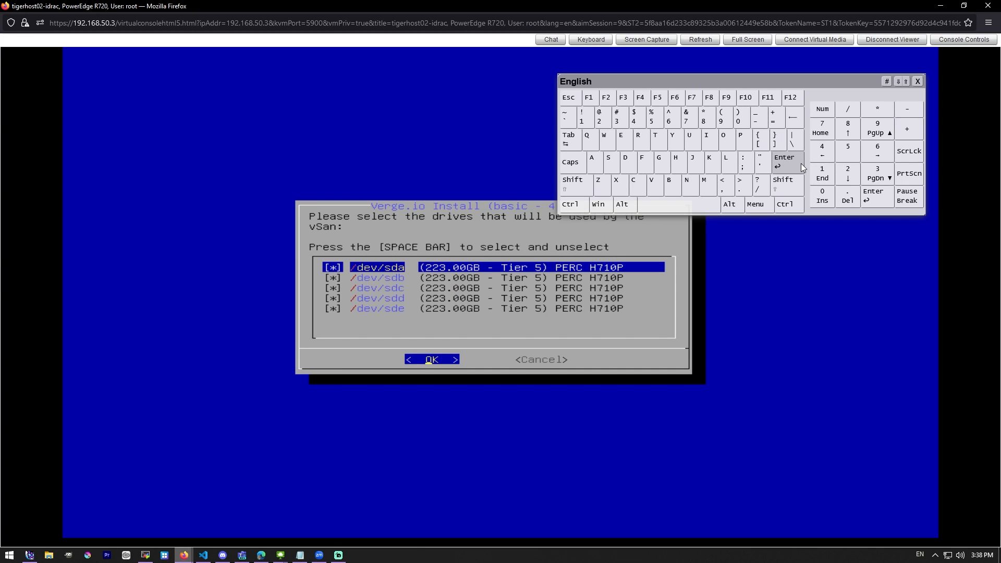
pyautogui.moveTo(798, 150)
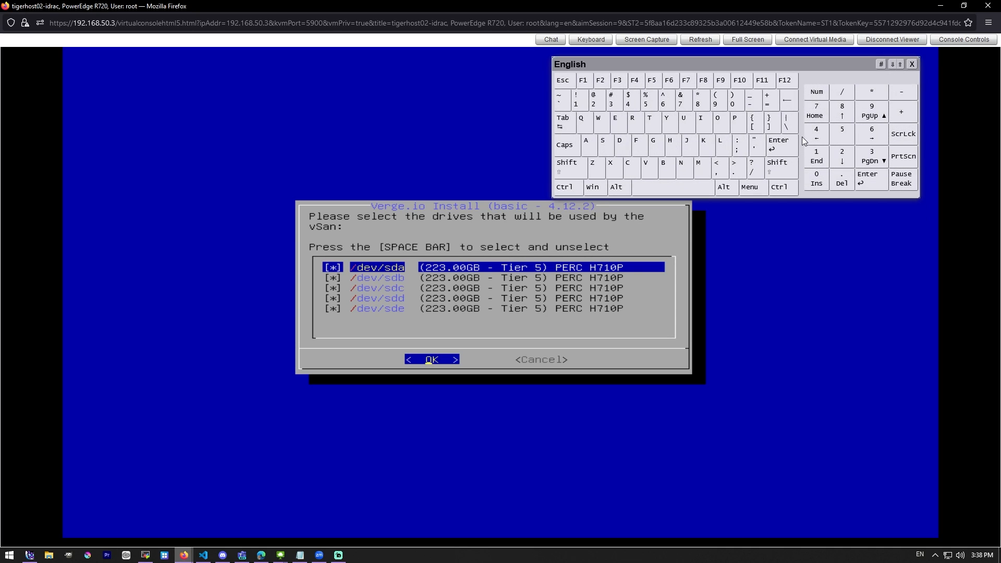
pyautogui.click(778, 144)
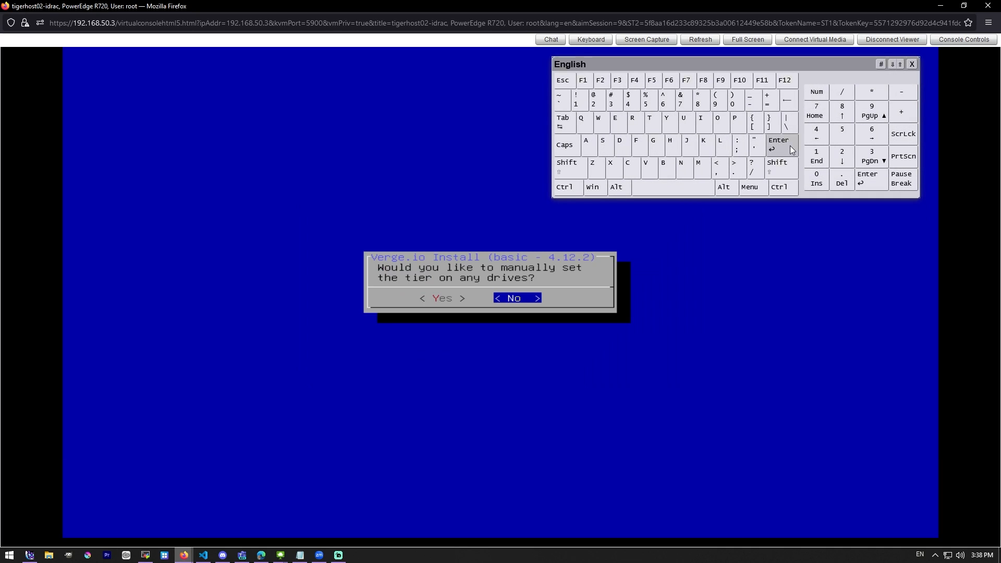
pyautogui.click(77, 11)
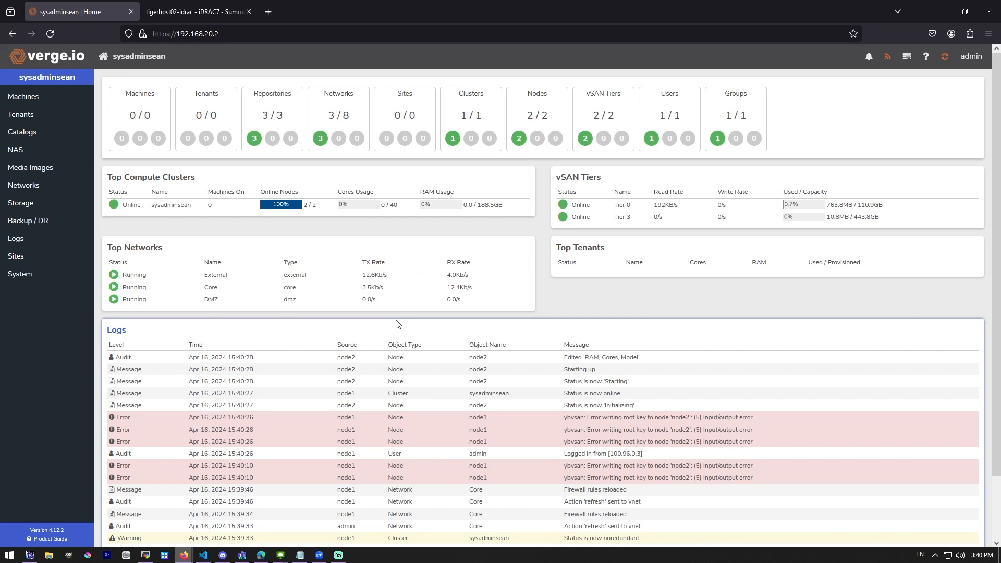
pyautogui.moveTo(438, 259)
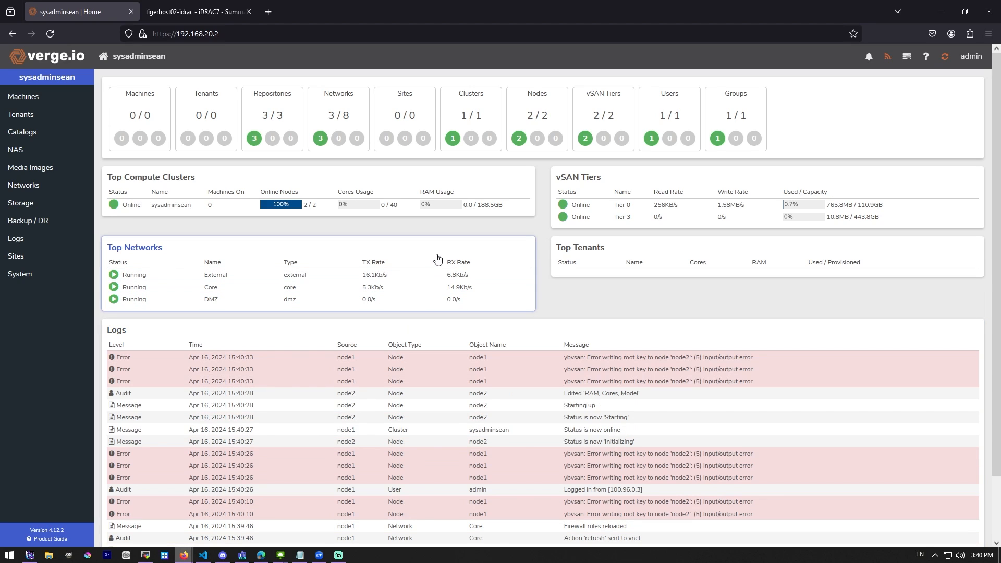
pyautogui.moveTo(438, 259)
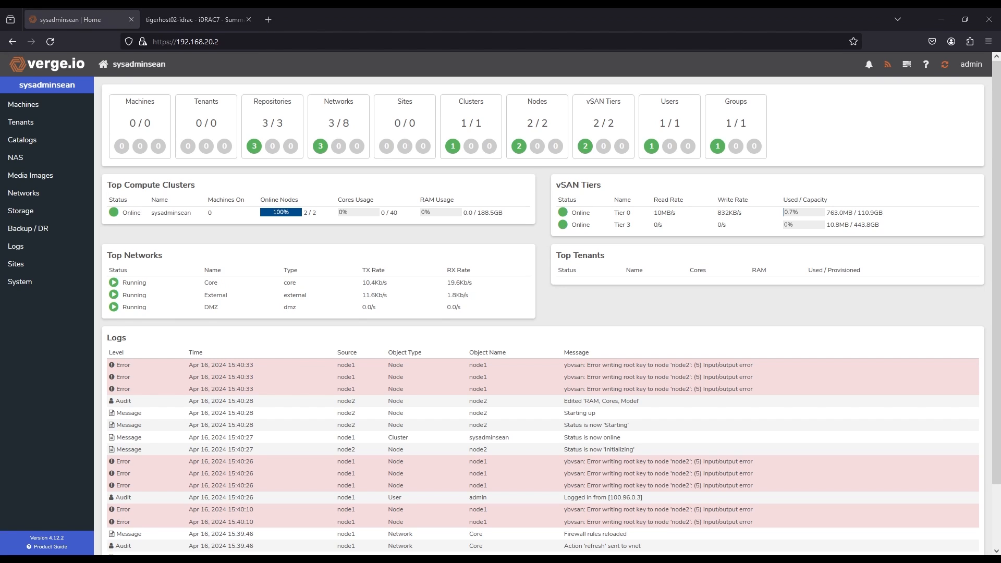
pyautogui.click(248, 20)
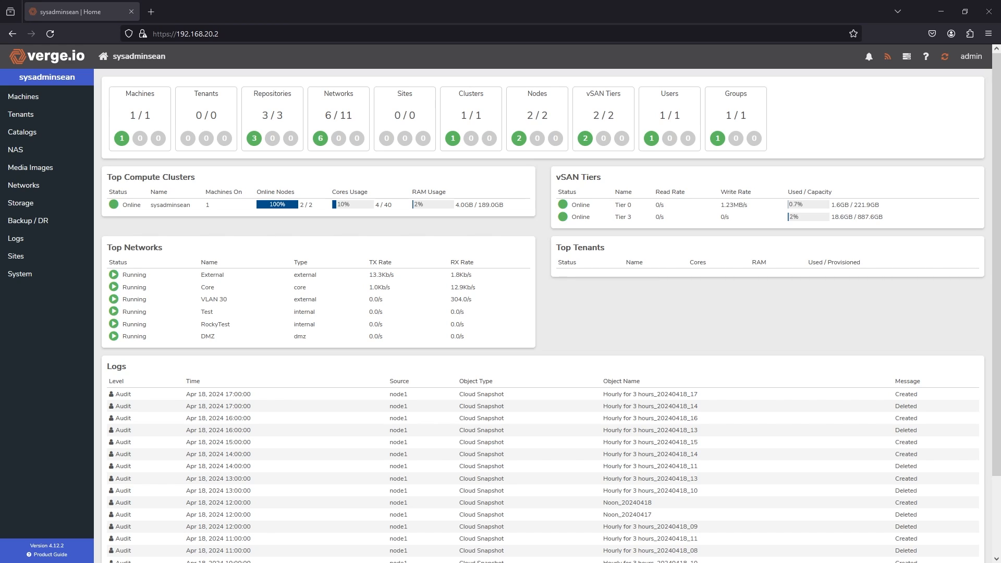
pyautogui.click(537, 118)
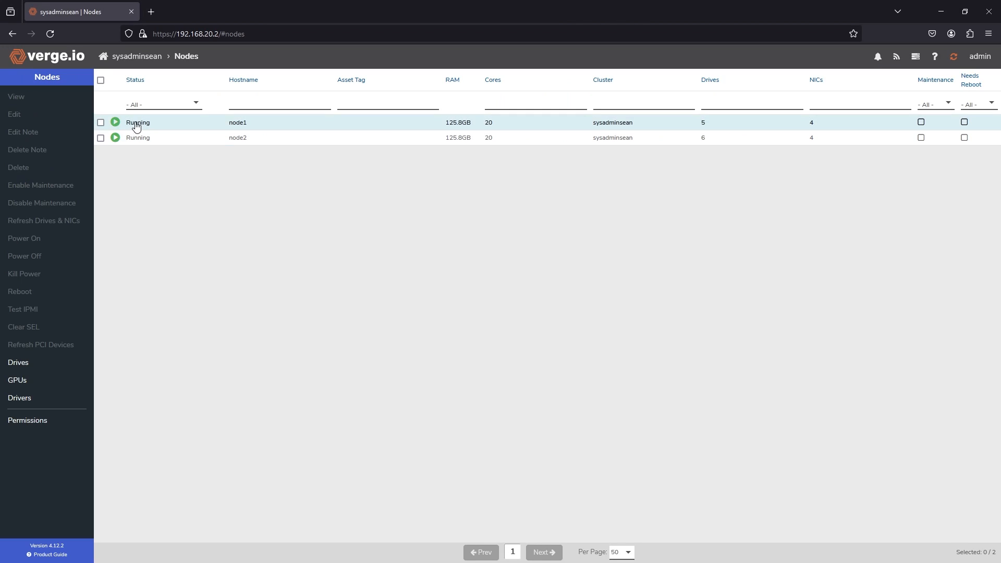
pyautogui.moveTo(37, 131)
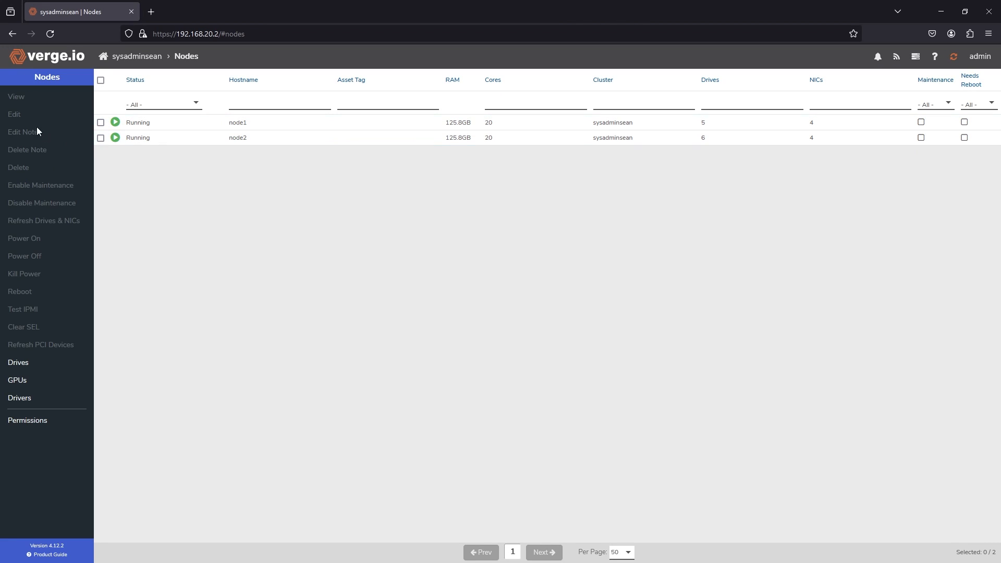
pyautogui.click(136, 57)
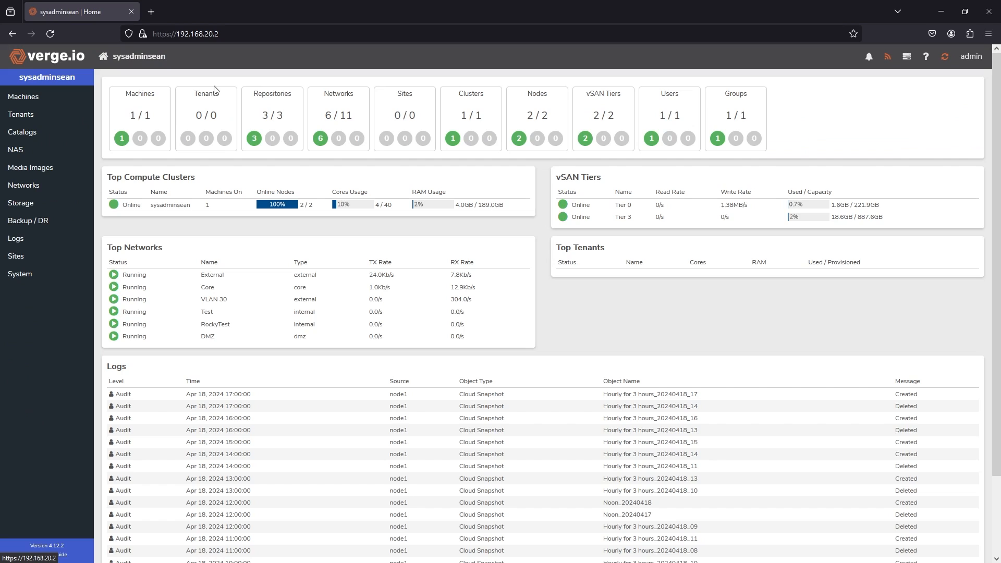
pyautogui.click(24, 97)
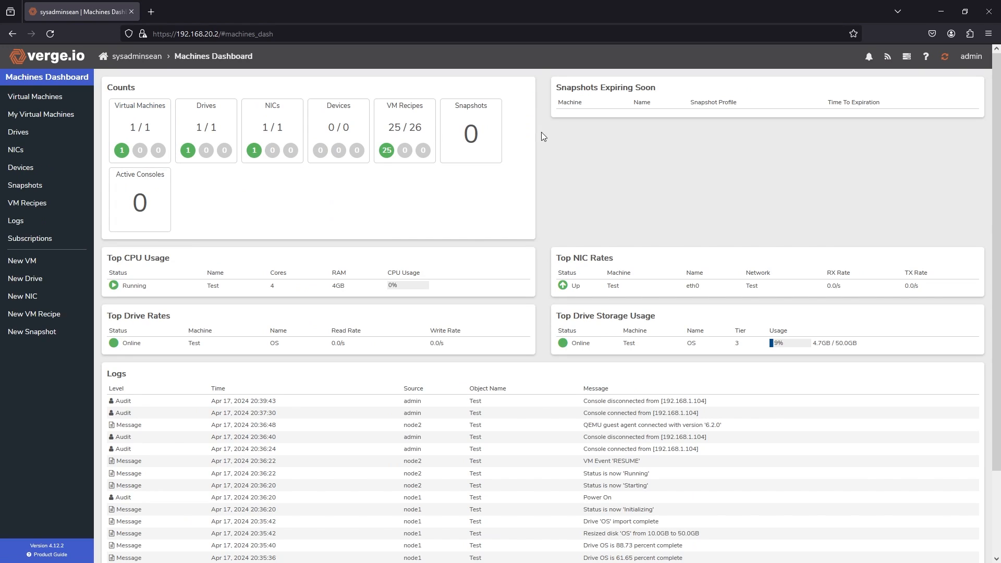
pyautogui.moveTo(151, 285)
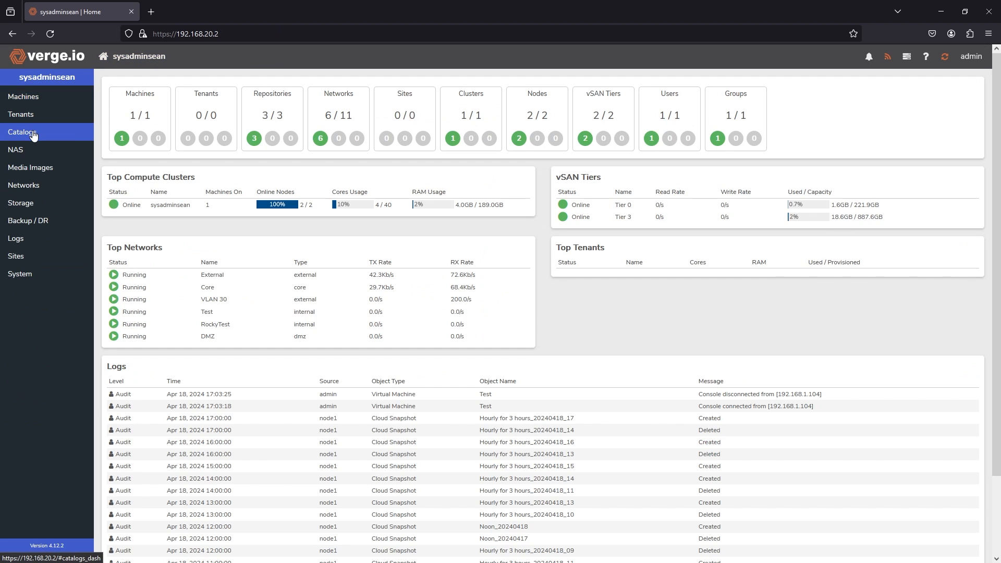
pyautogui.moveTo(21, 114)
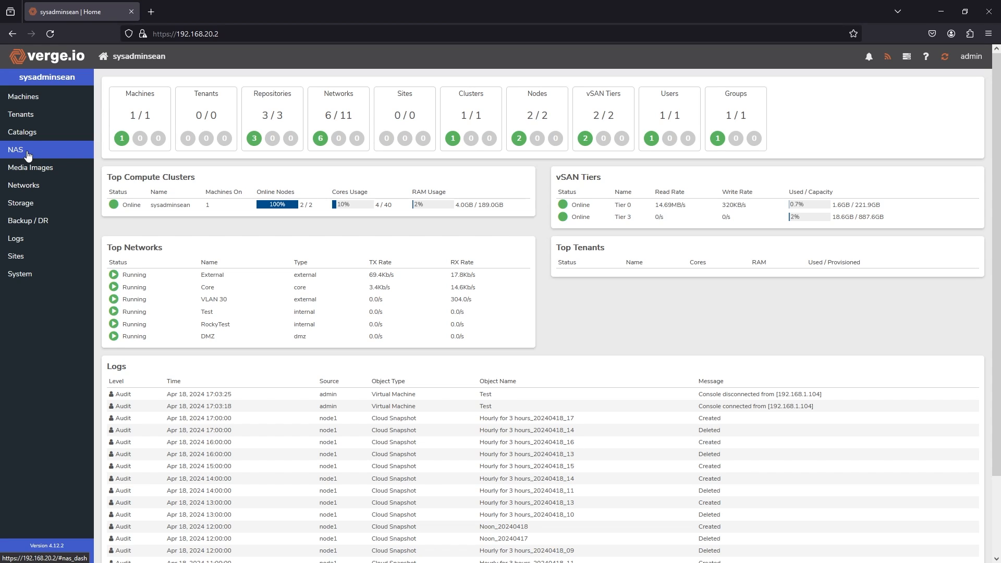
pyautogui.click(14, 150)
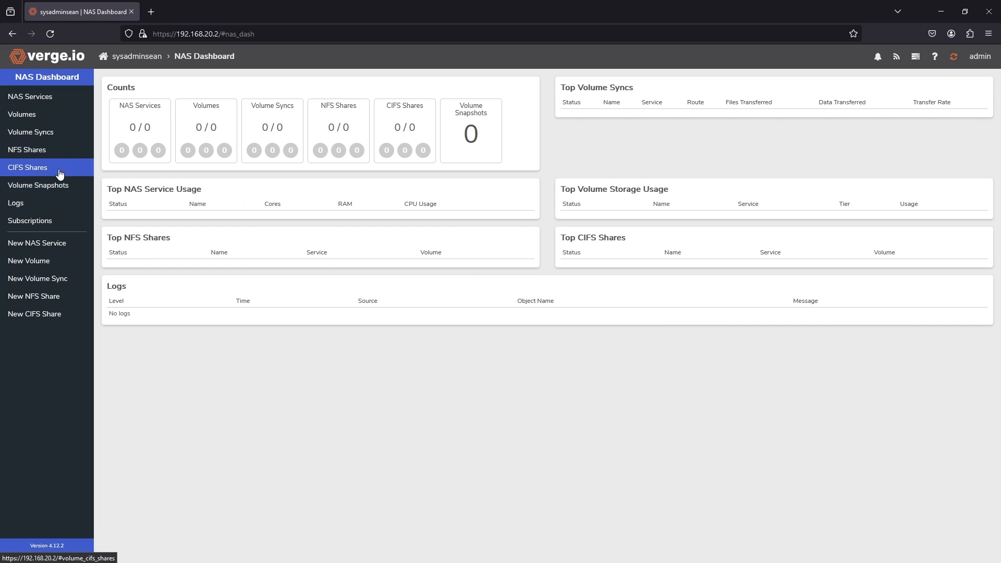
pyautogui.moveTo(54, 114)
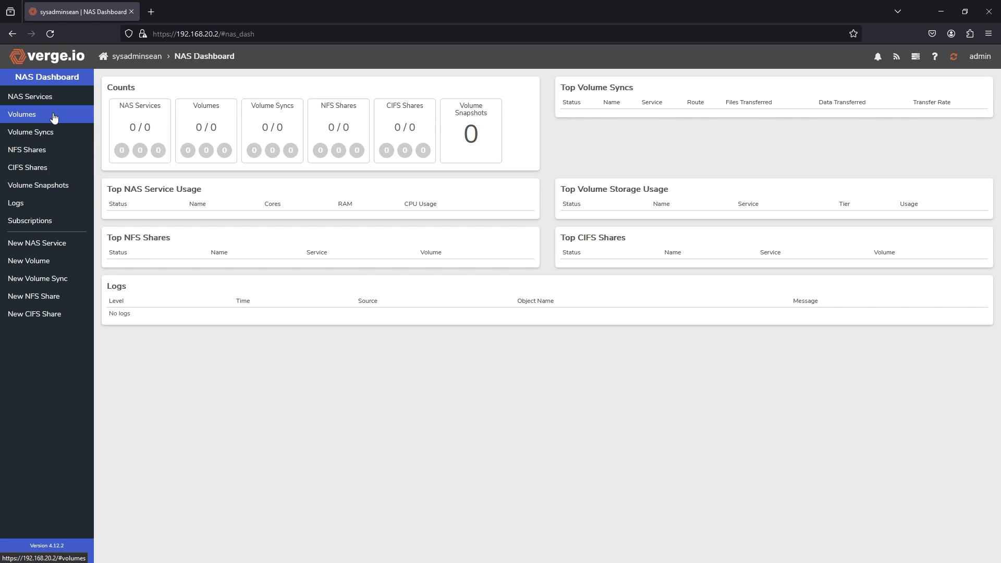
pyautogui.moveTo(88, 228)
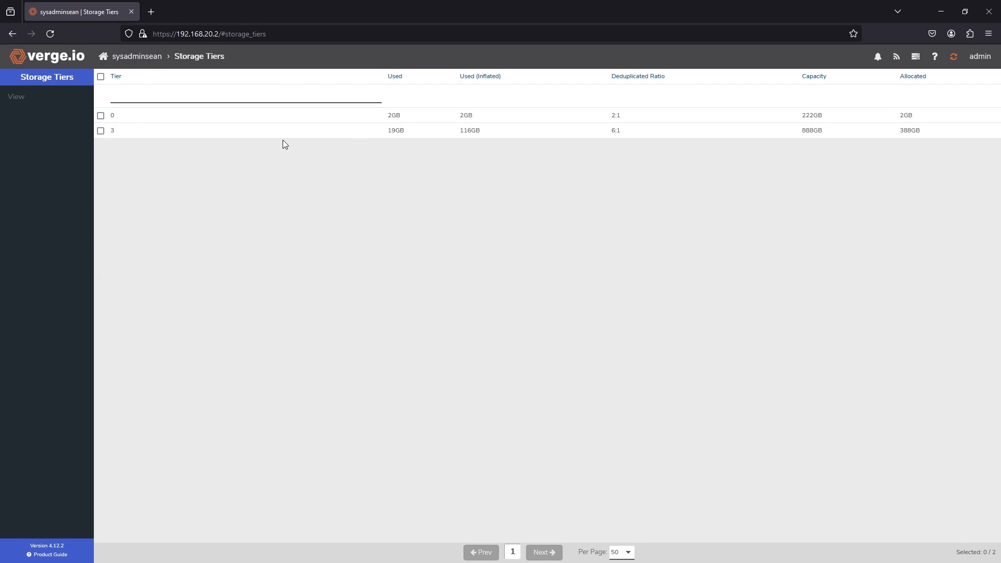
pyautogui.click(137, 57)
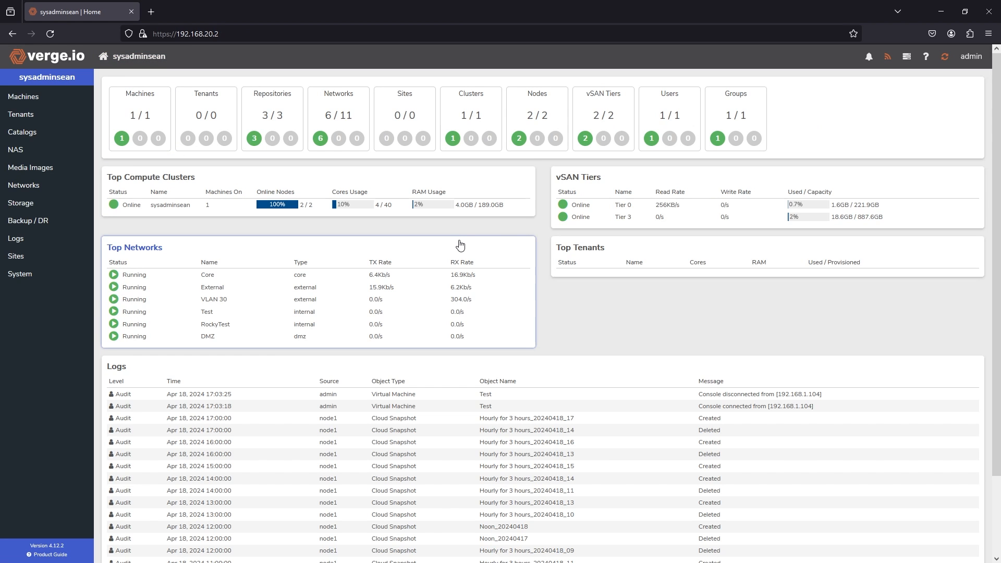
pyautogui.moveTo(16, 256)
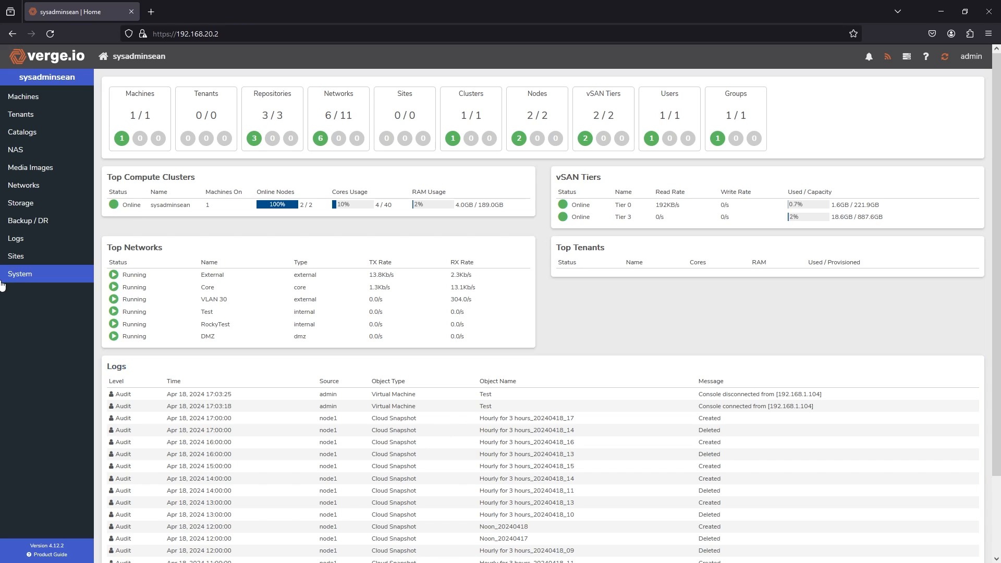
# Open the System dashboard from the left sidebar to view nodes, vSAN tiers and updates
pyautogui.click(20, 273)
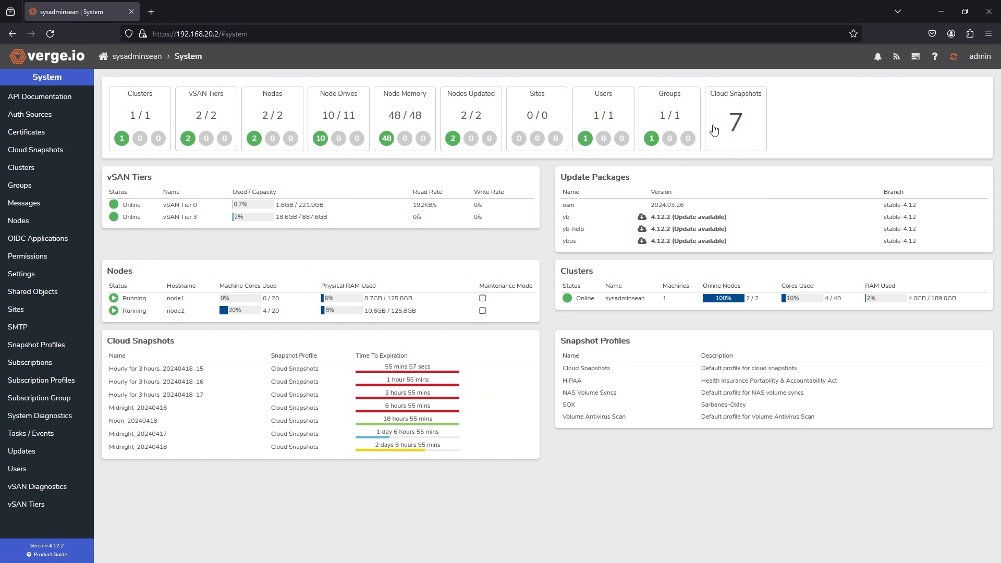
pyautogui.moveTo(745, 229)
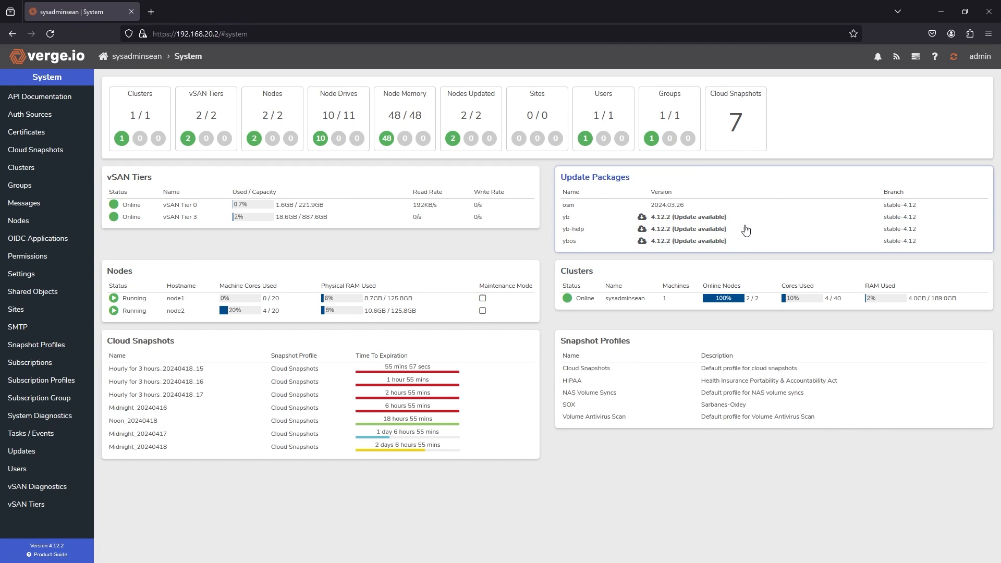
pyautogui.moveTo(36, 345)
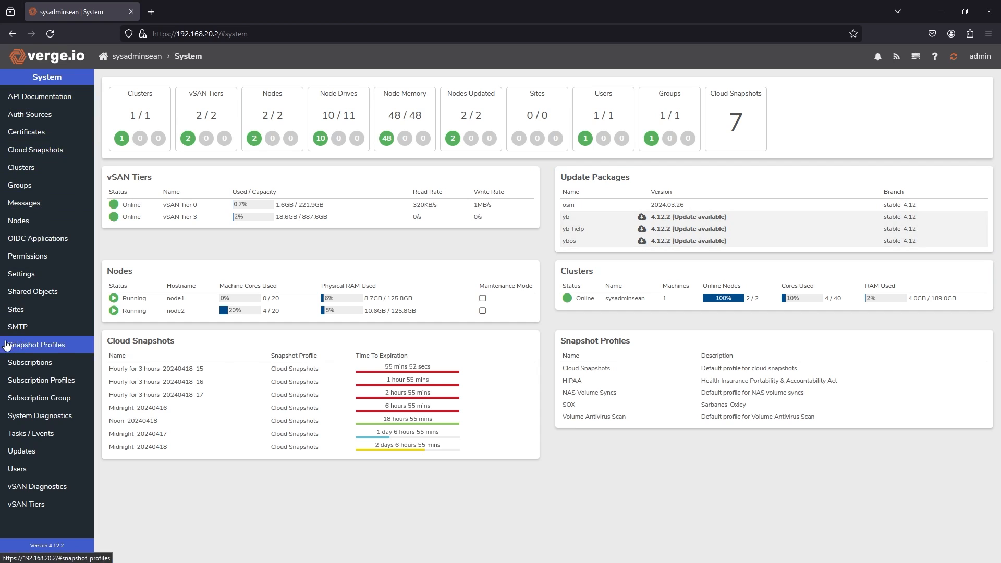